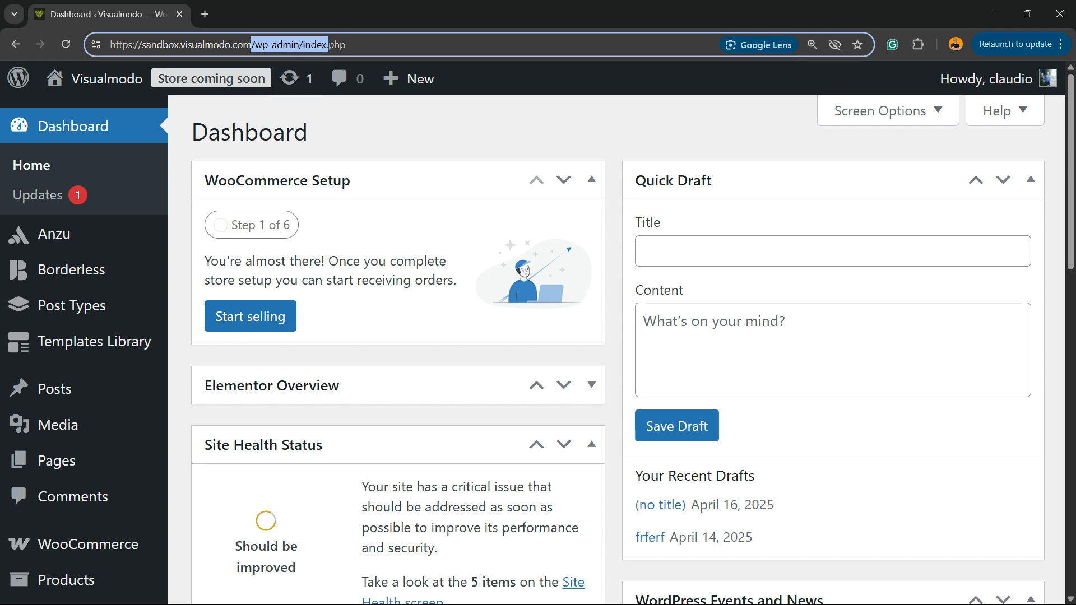
- Scroll the admin sidebar down to reach the Plugins menu and its Add Plugin entry
scroll("down", 3)
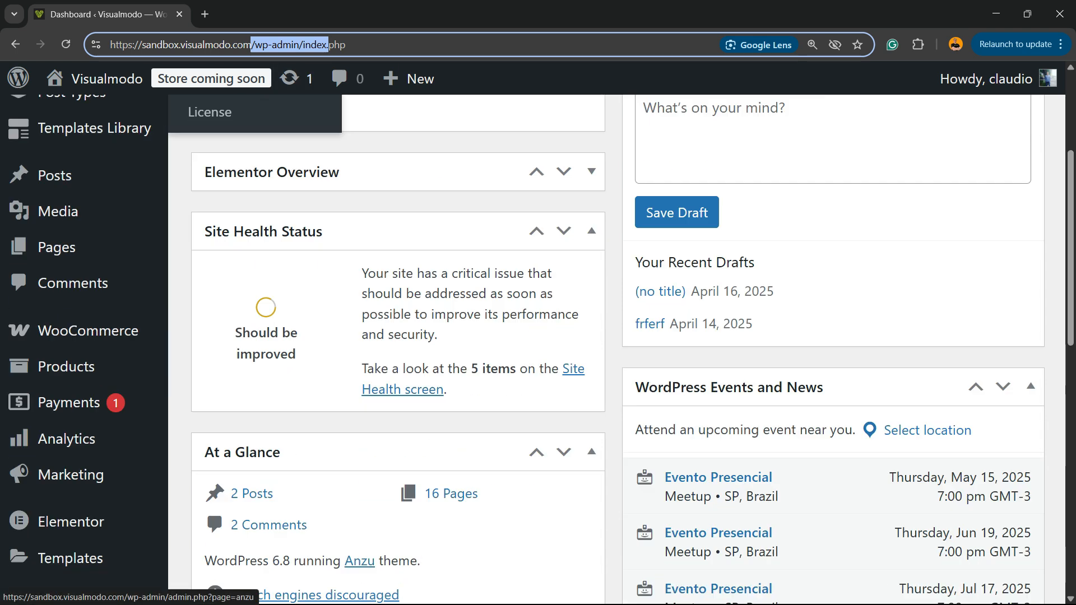
scroll("down", 3)
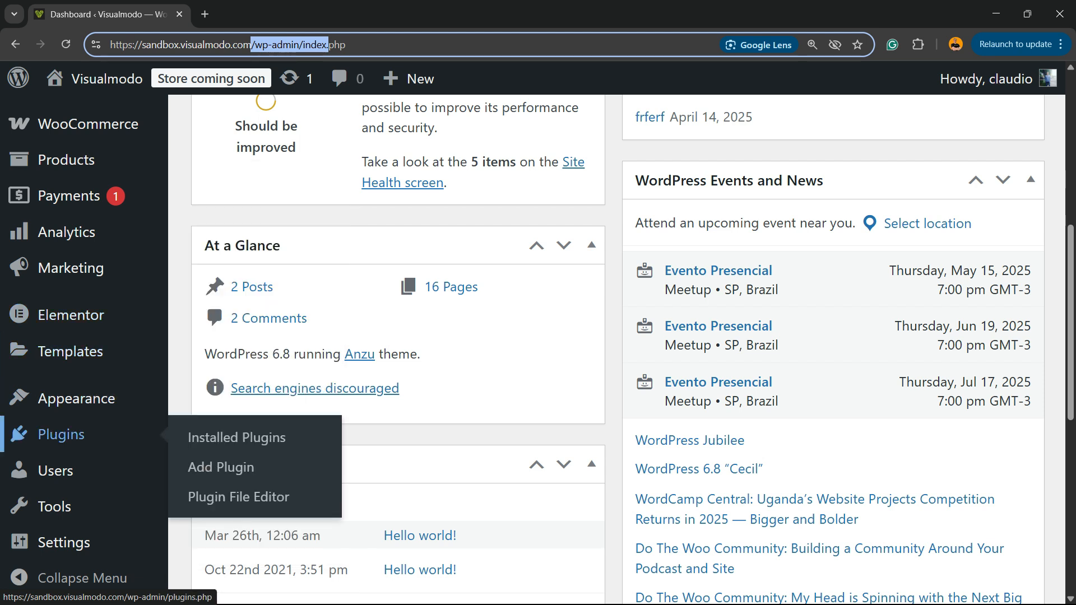
mouse_move(220, 467)
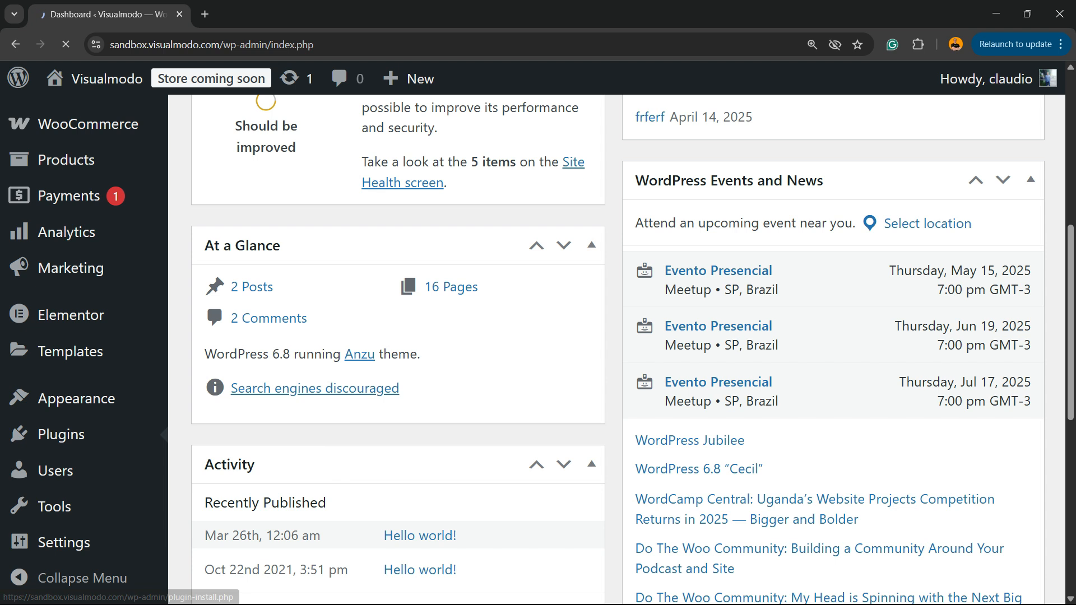
- Search the plugin directory for 'Age Gate', retrying once after the first search stalls
left_click(58, 433)
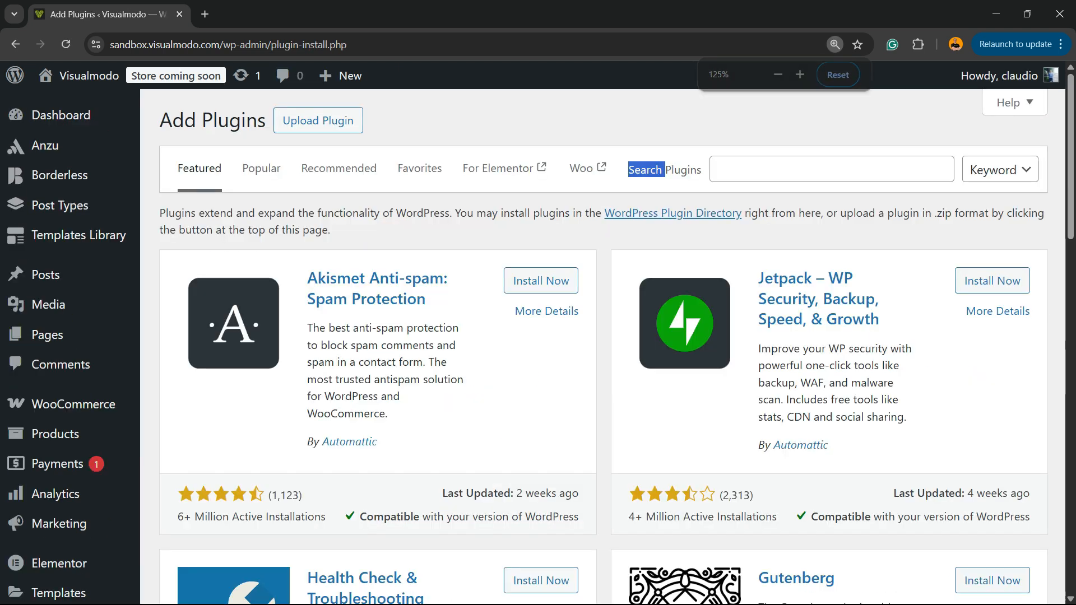
type("Age Gate")
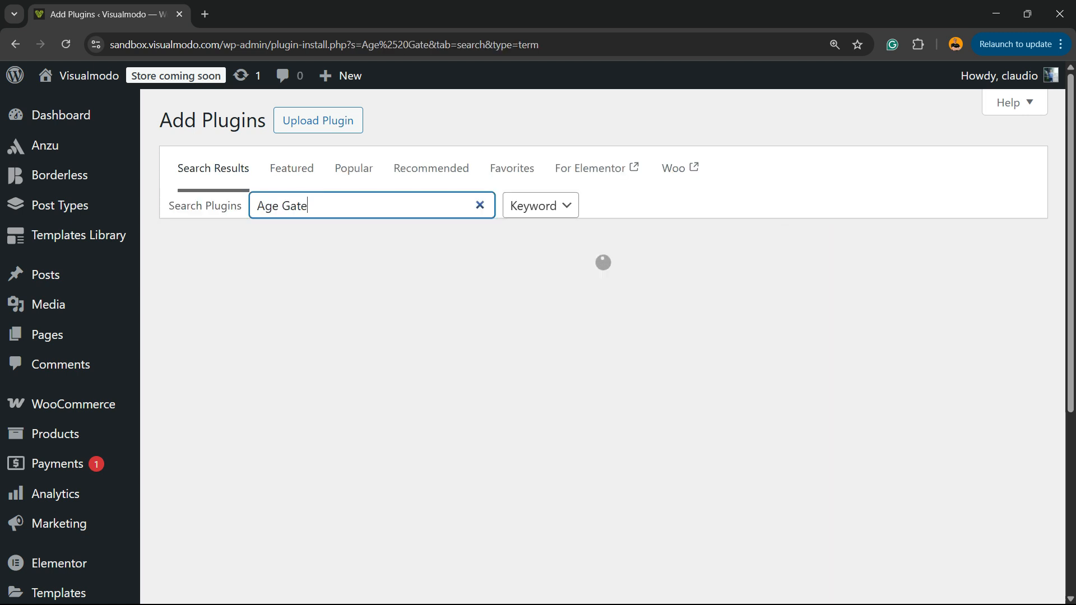
key("ctrl+minus")
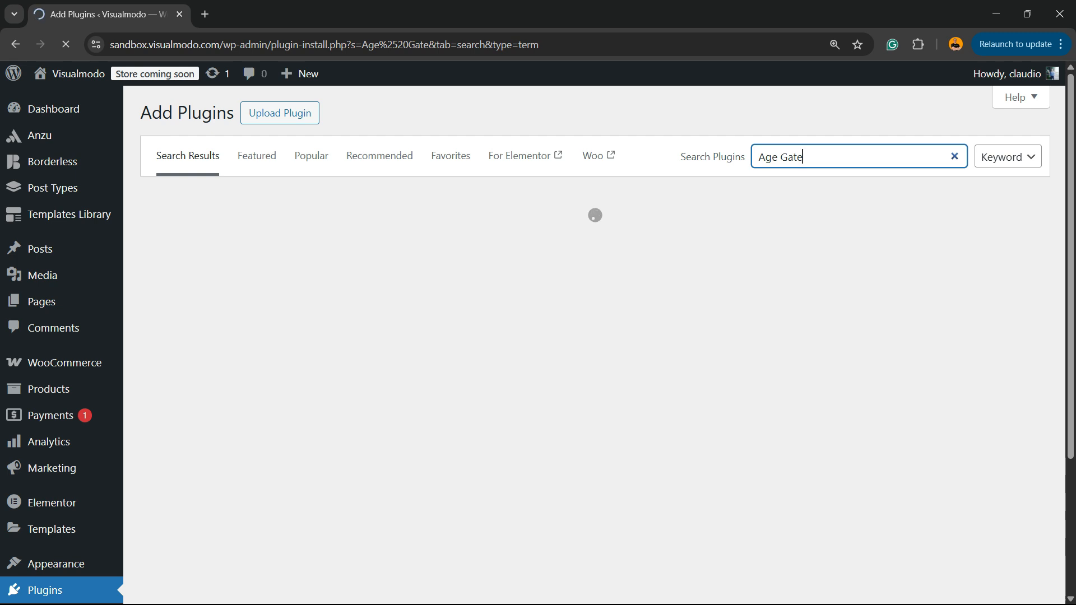
left_click(319, 44)
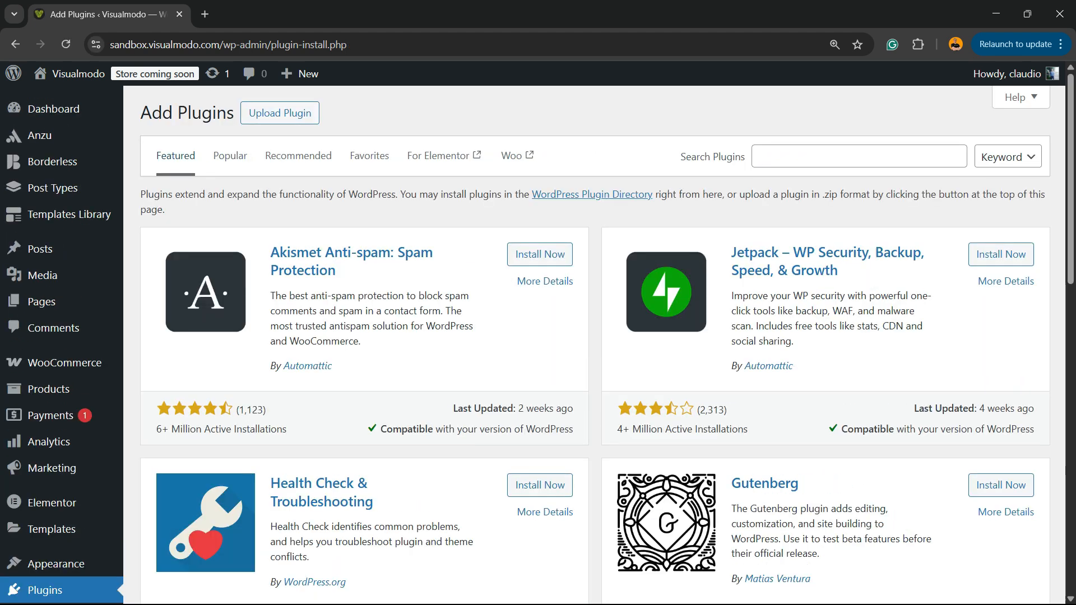
type("Age Gate")
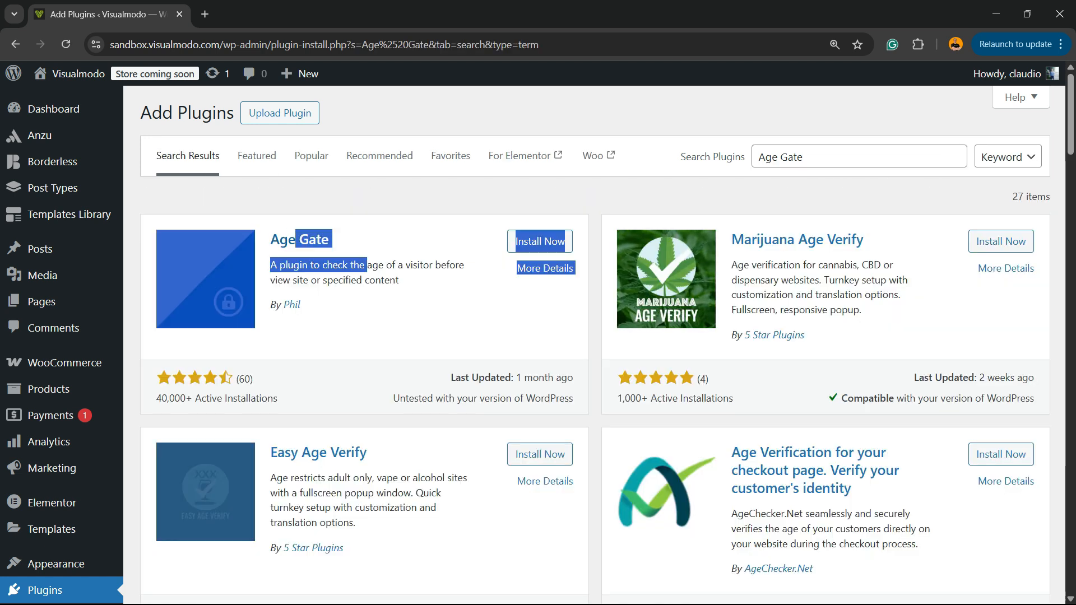
- Install the Age Gate plugin from its result card and activate it
left_click(539, 241)
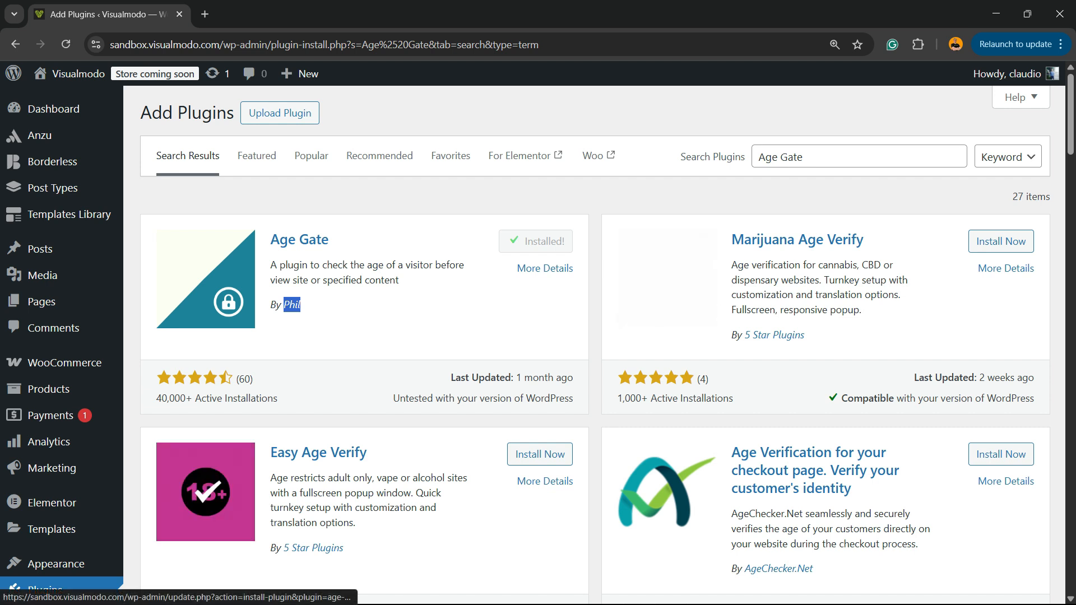
left_click(535, 241)
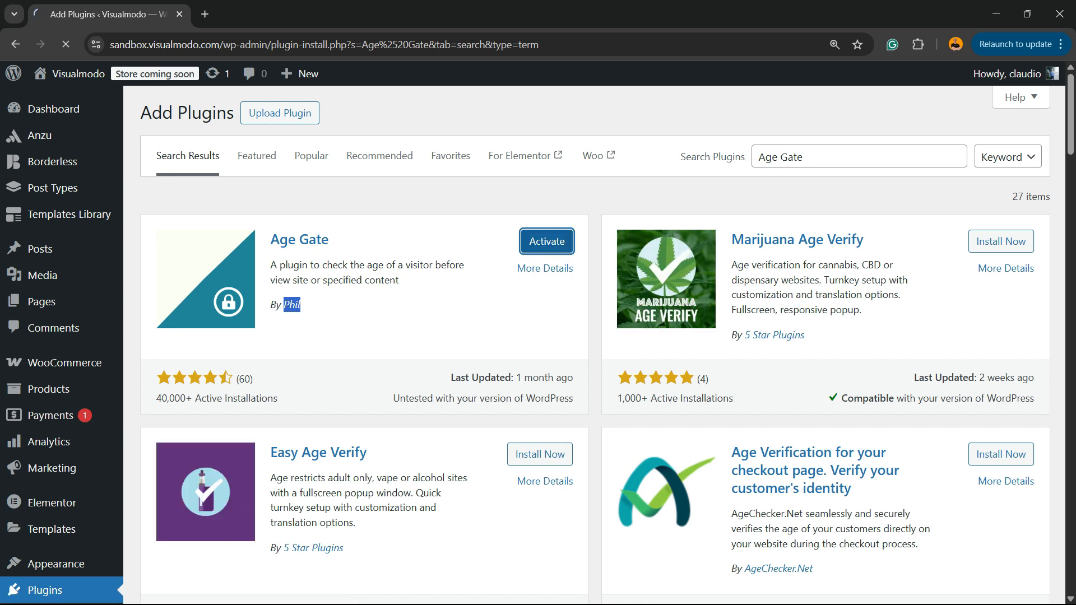
left_click(545, 241)
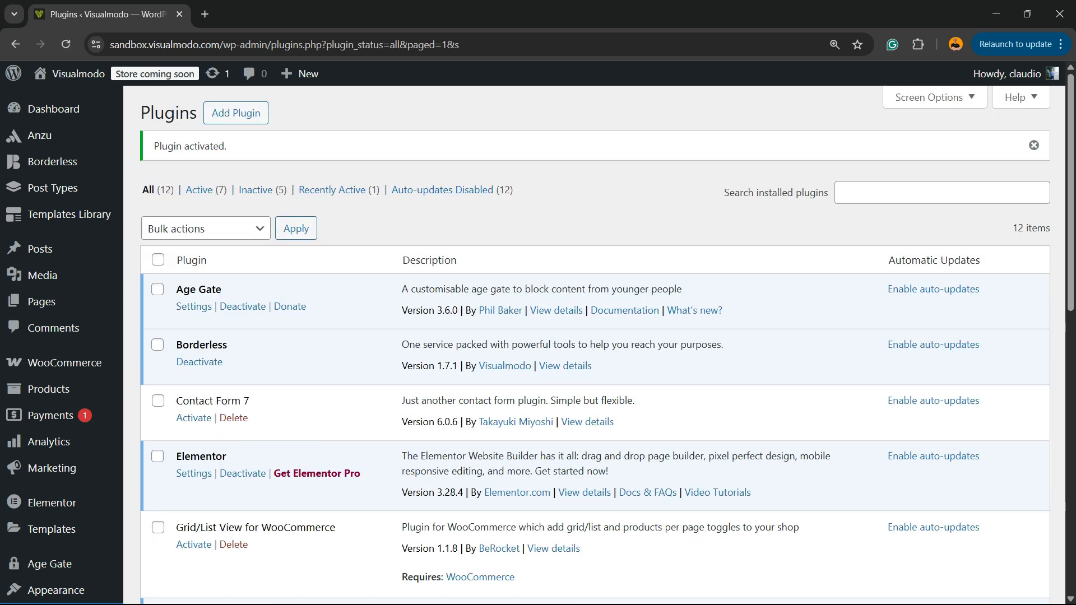
mouse_move(242, 305)
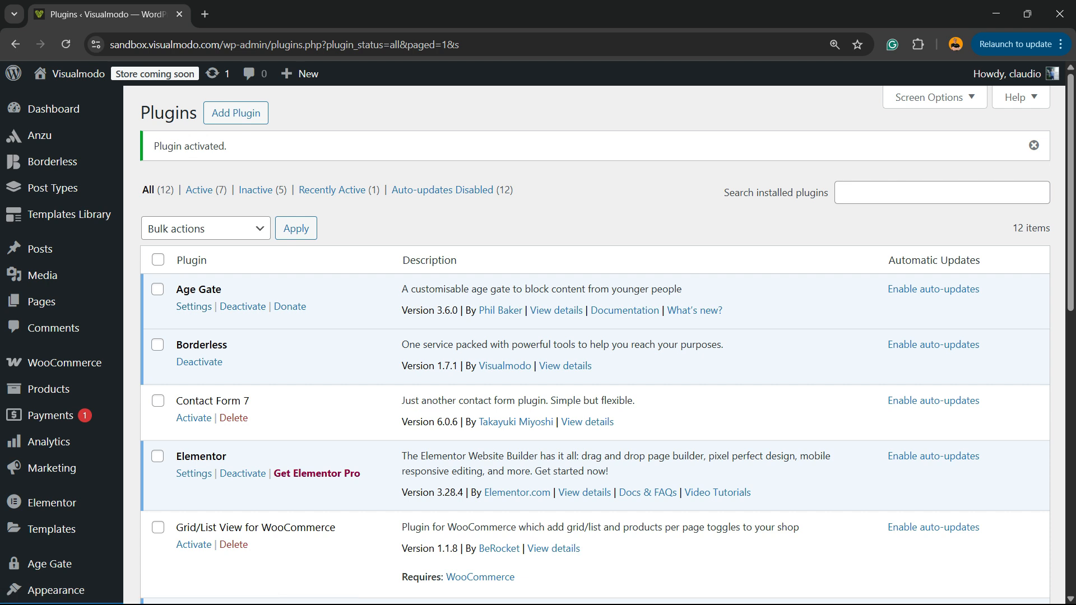
- Scroll the Plugins list to reach the new Age Gate admin menu
scroll("down", 3)
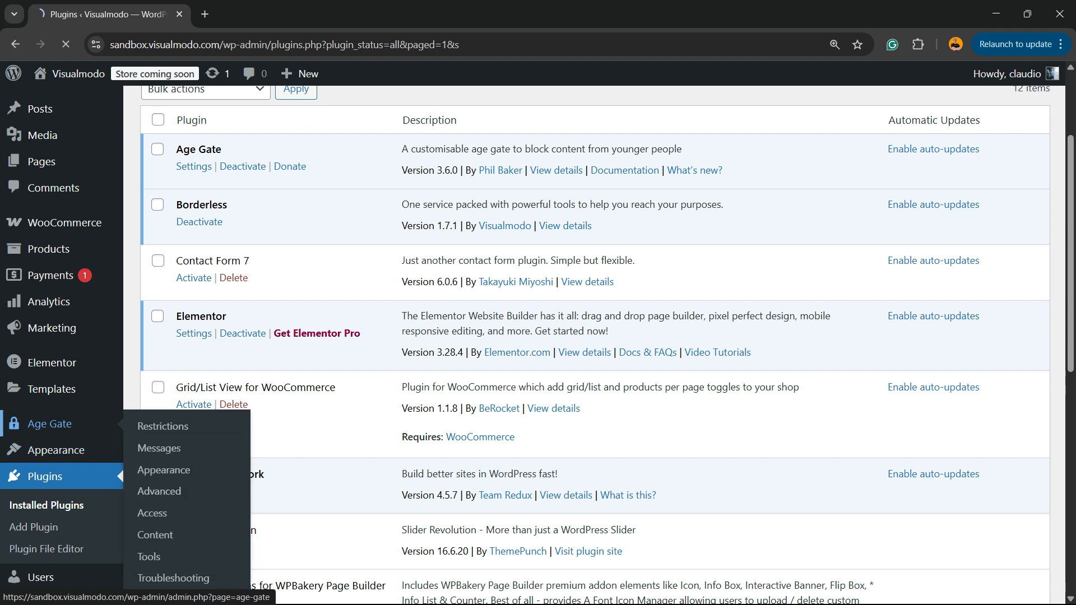
- On Restrictions, keep Restrict on All content and Validate age using Input fields with default age 18
left_click(162, 426)
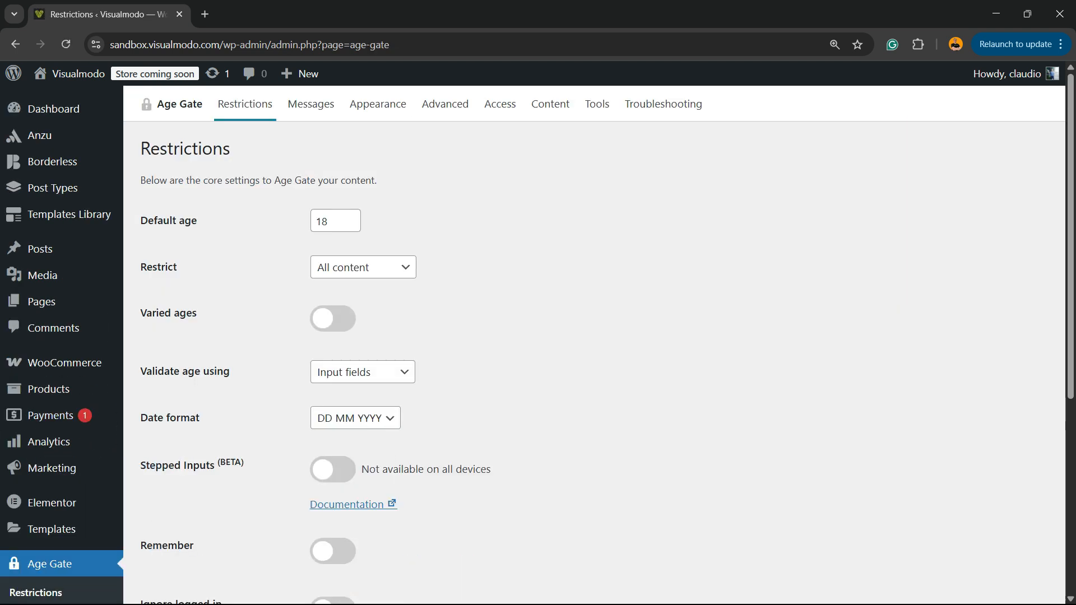
key("ctrl+plus")
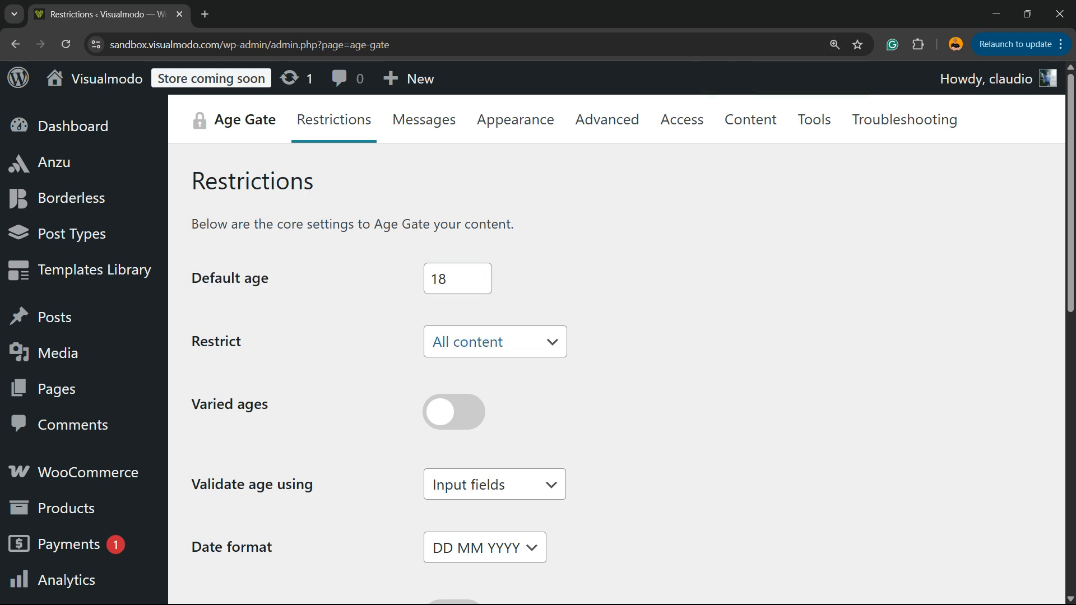
left_click(494, 342)
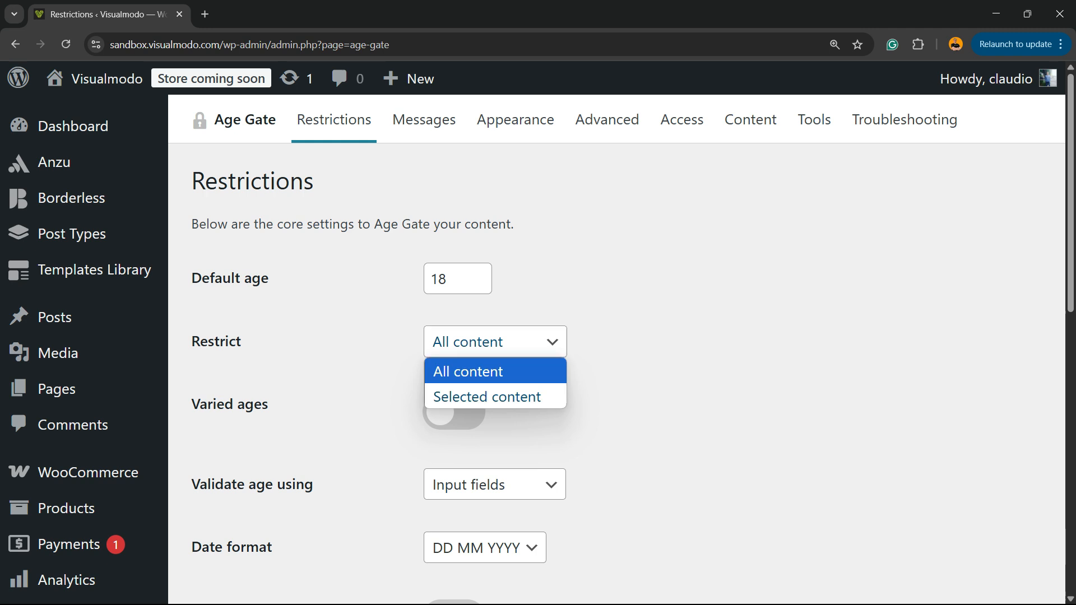
left_click(467, 371)
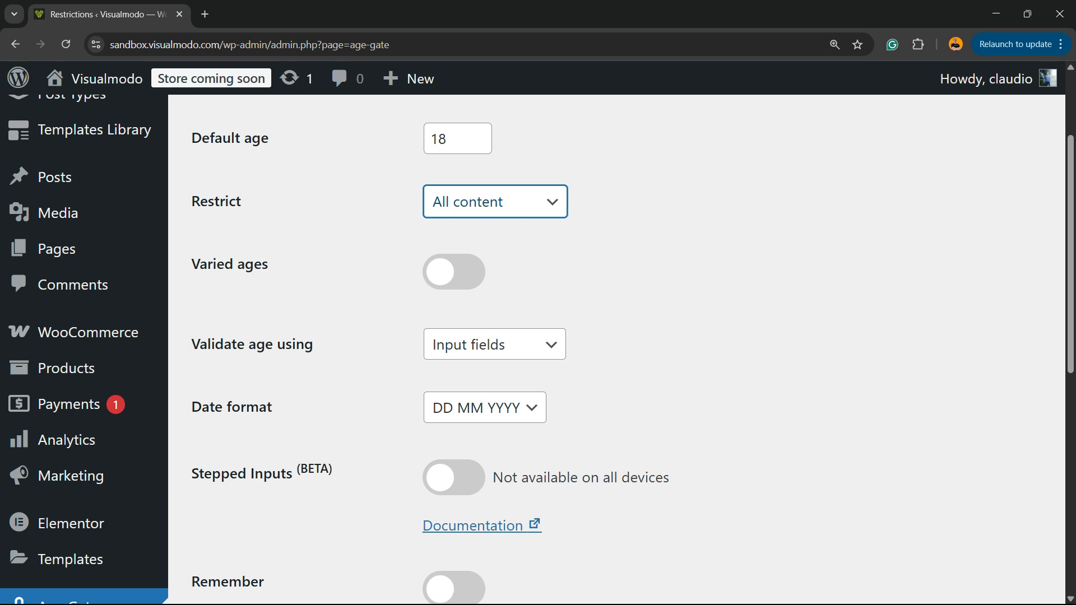
left_click(492, 344)
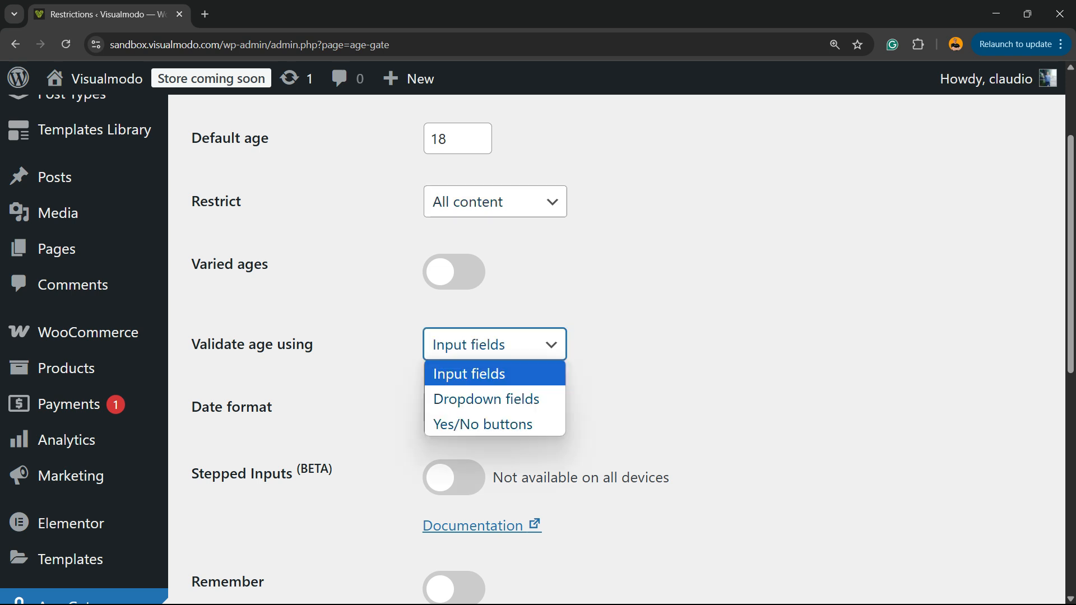
mouse_move(483, 424)
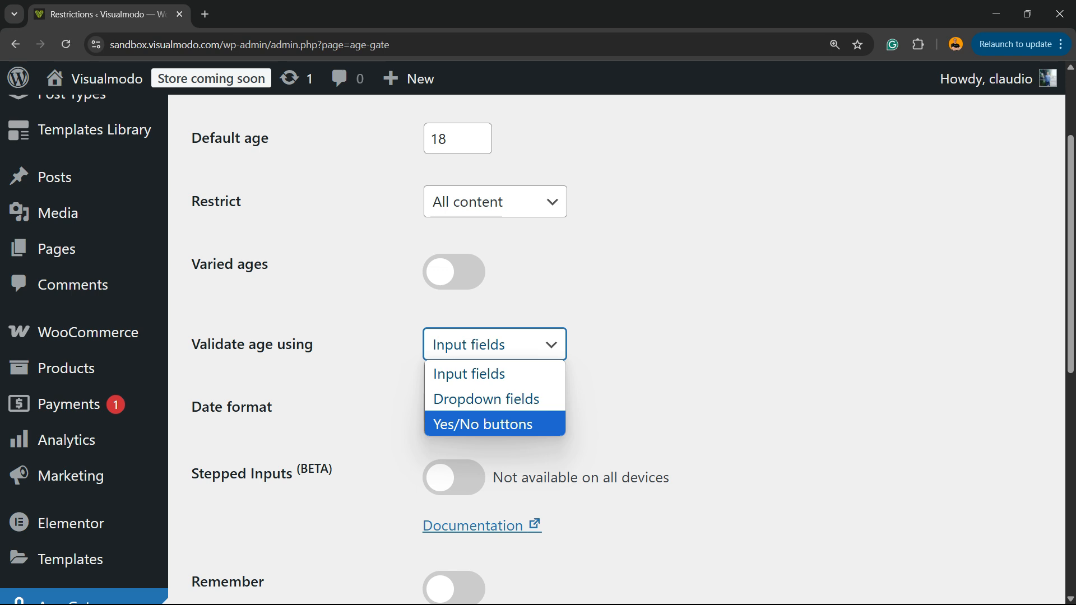
mouse_move(486, 398)
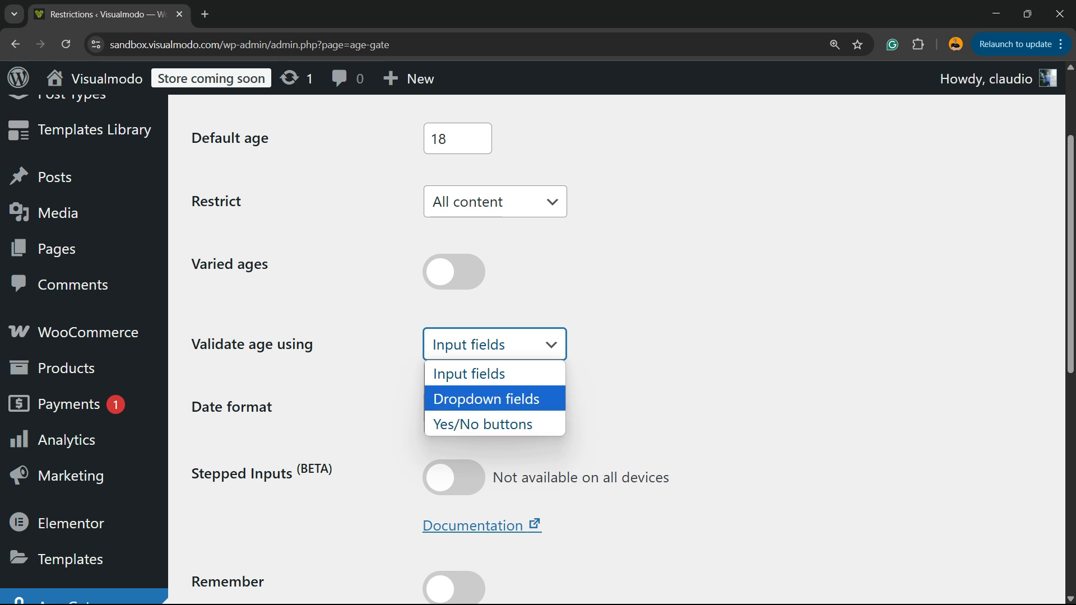
left_click(469, 373)
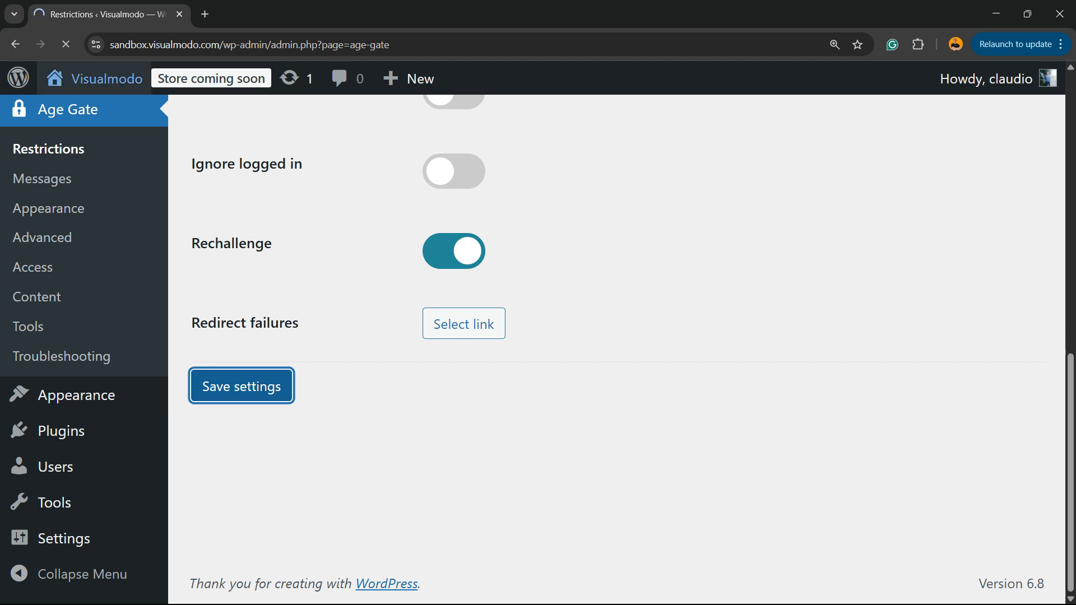
- View the live site's gate, then return to the Restrictions settings to switch to Yes/No buttons
left_click(241, 385)
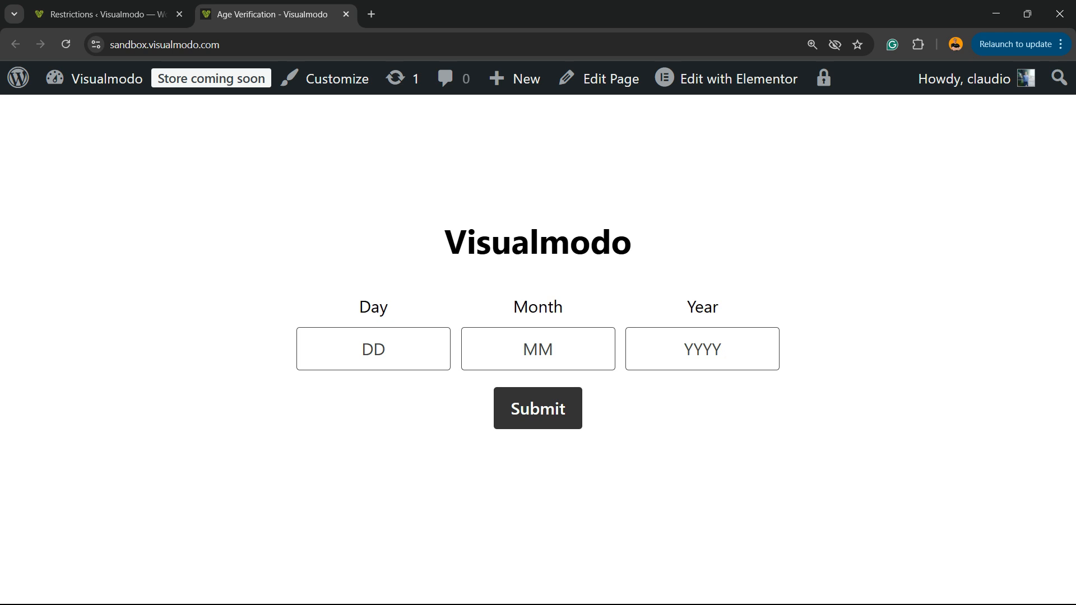
left_click(103, 14)
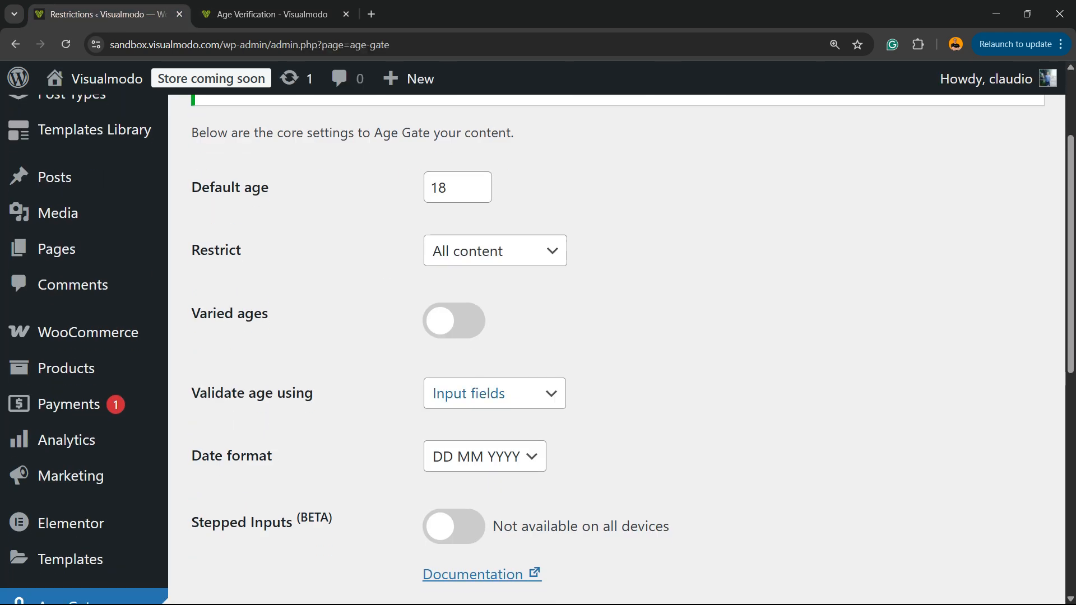
scroll("down", 3)
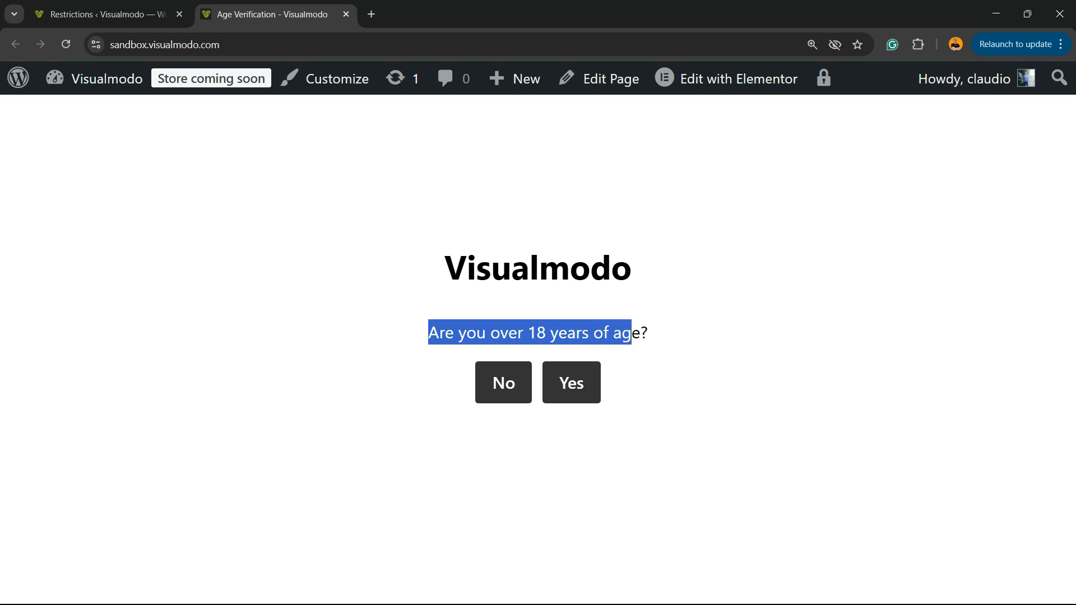
- Show Yes before No, enable Remember me measured in minutes, and save the restriction settings
left_click(103, 14)
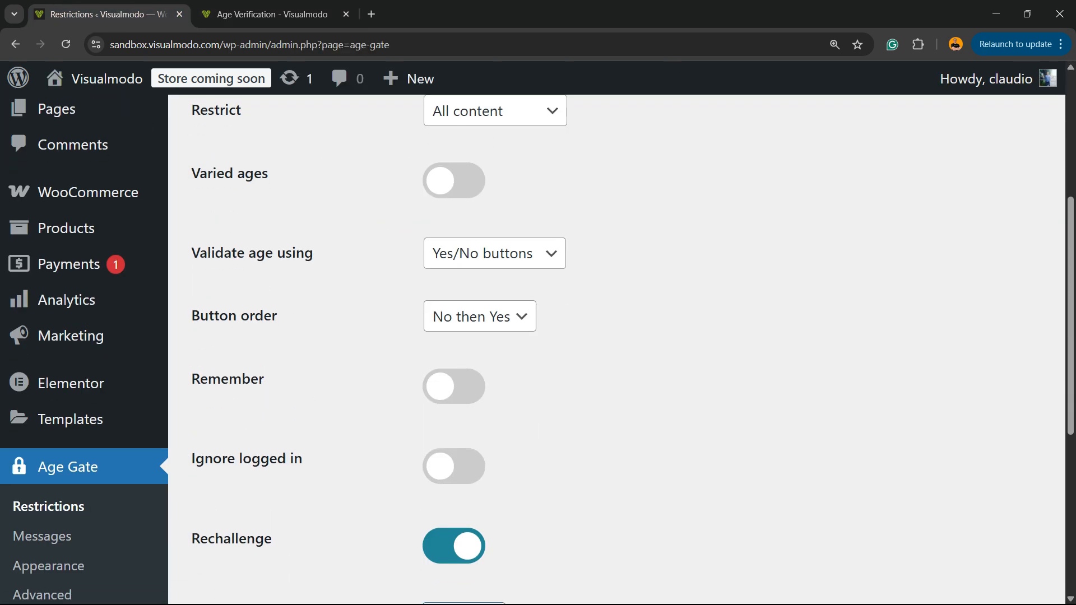
left_click(480, 316)
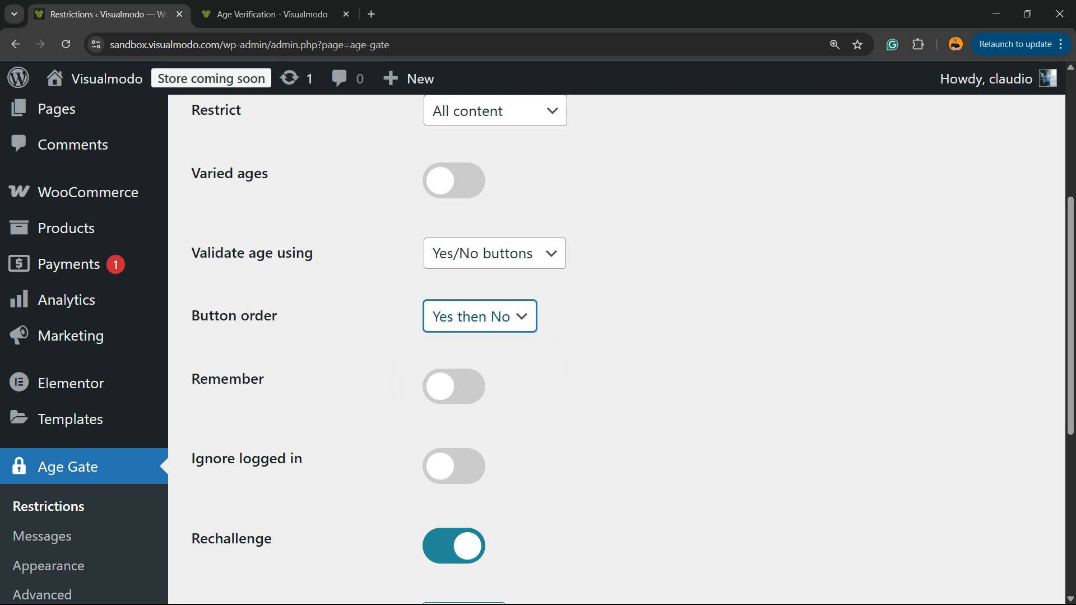
left_click(453, 385)
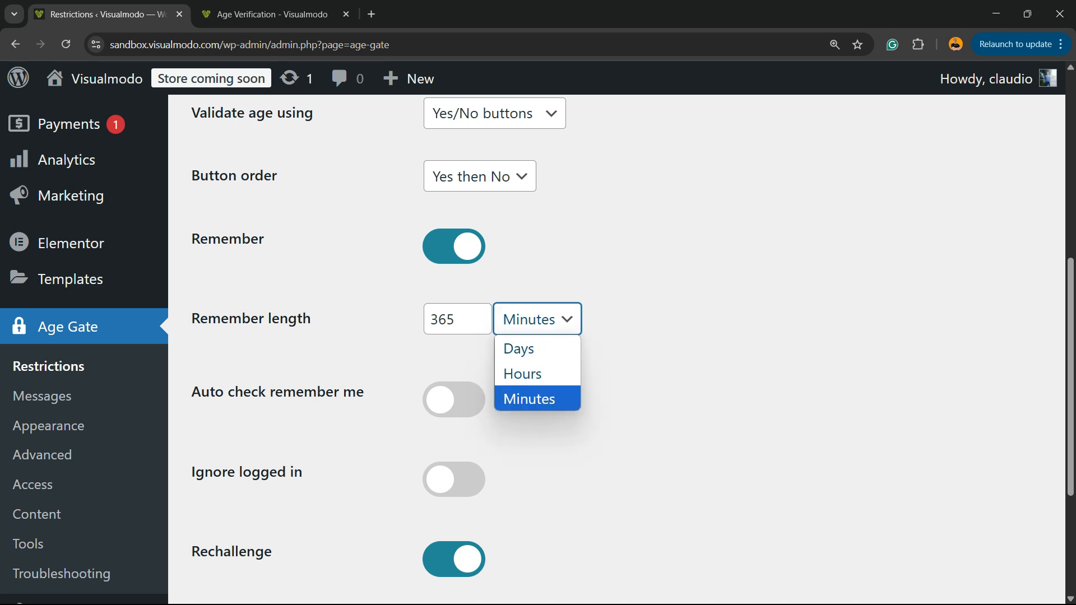
left_click(528, 398)
type("56")
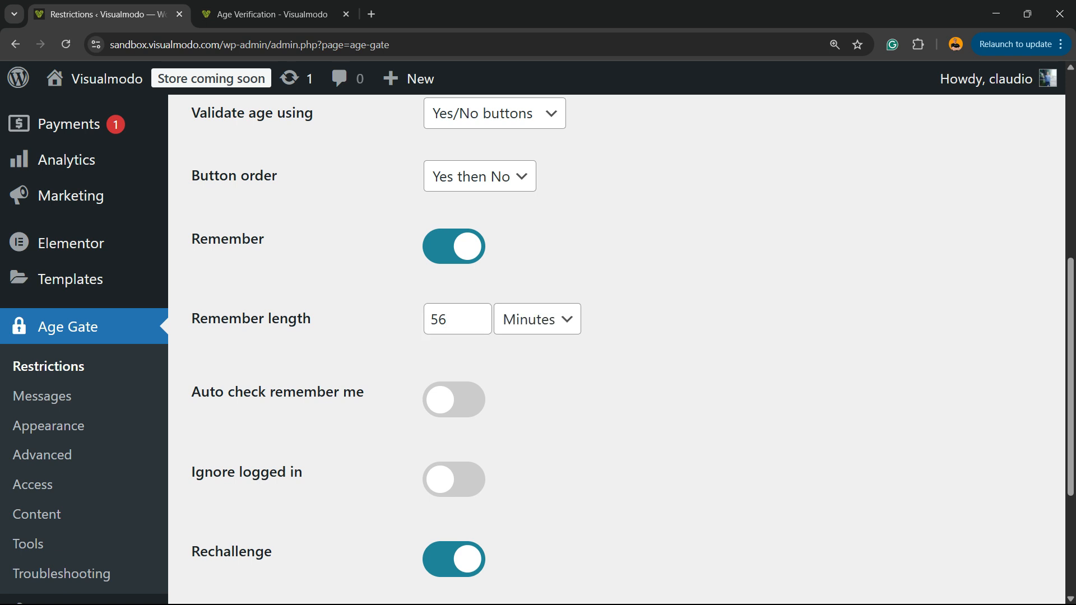
scroll("down", 3)
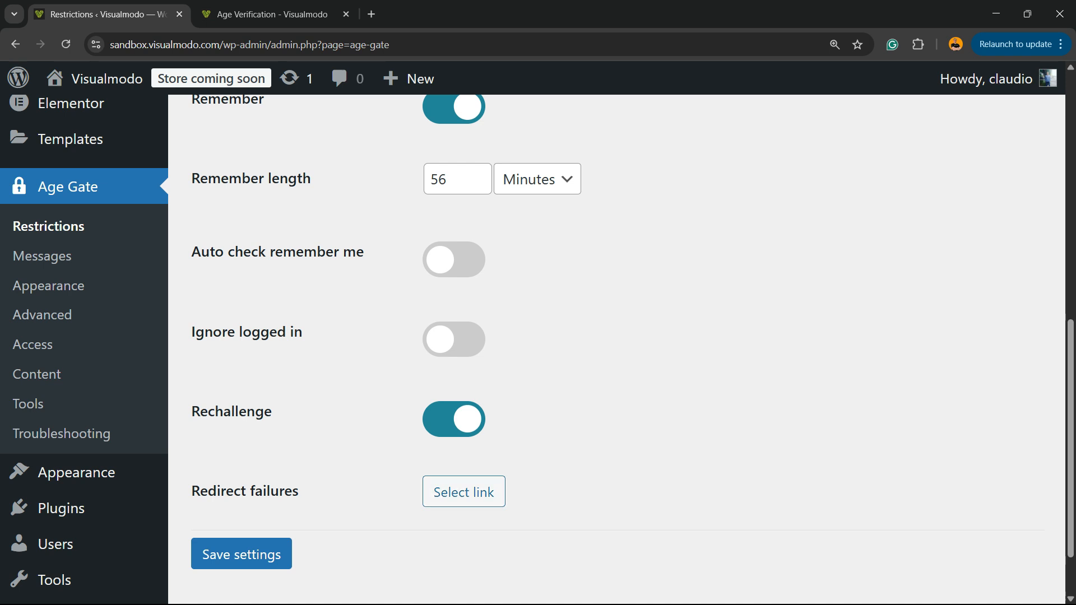
left_click(241, 553)
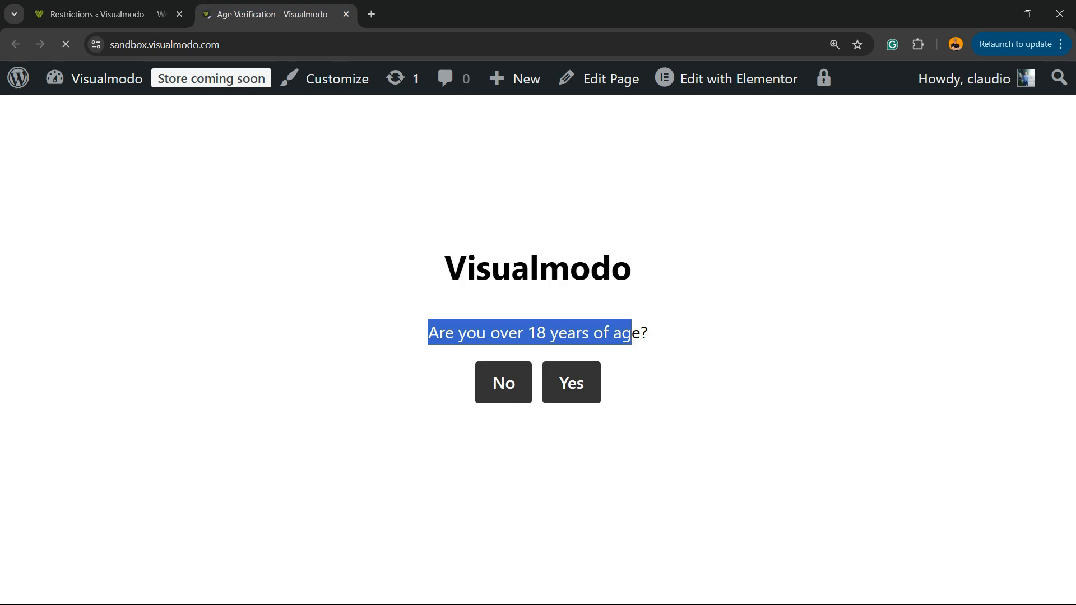
- Reload the site to check the updated gate, then return to the Age Gate admin settings
left_click(66, 44)
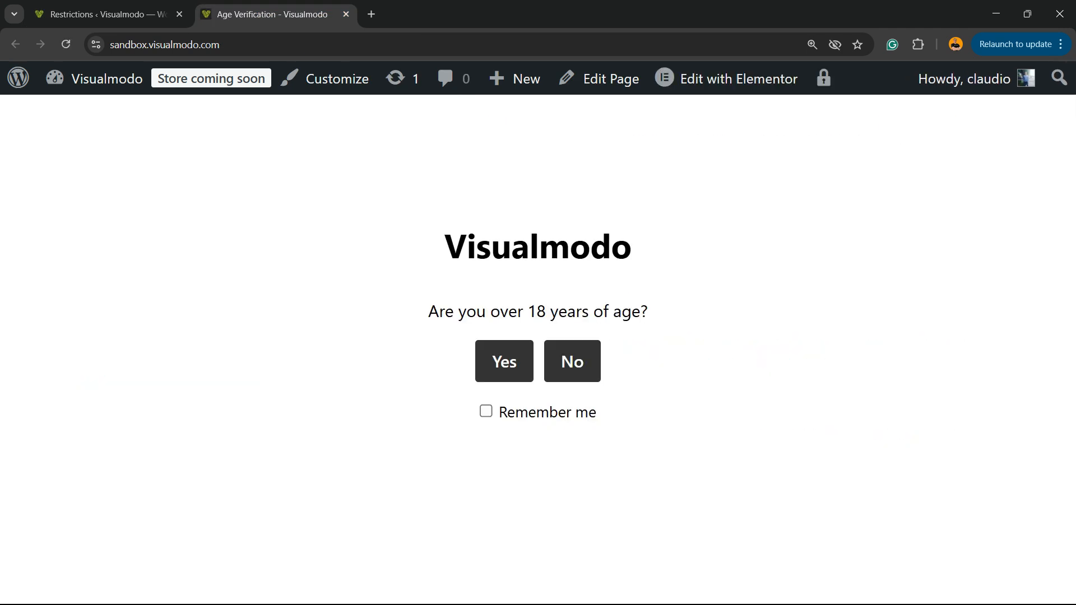
left_click(106, 14)
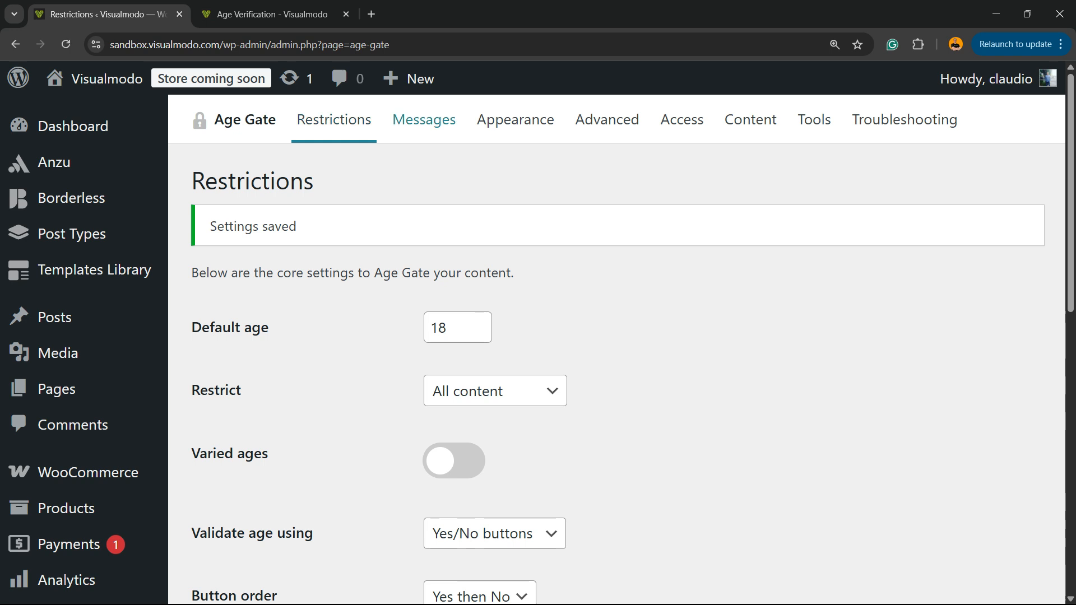
mouse_move(425, 119)
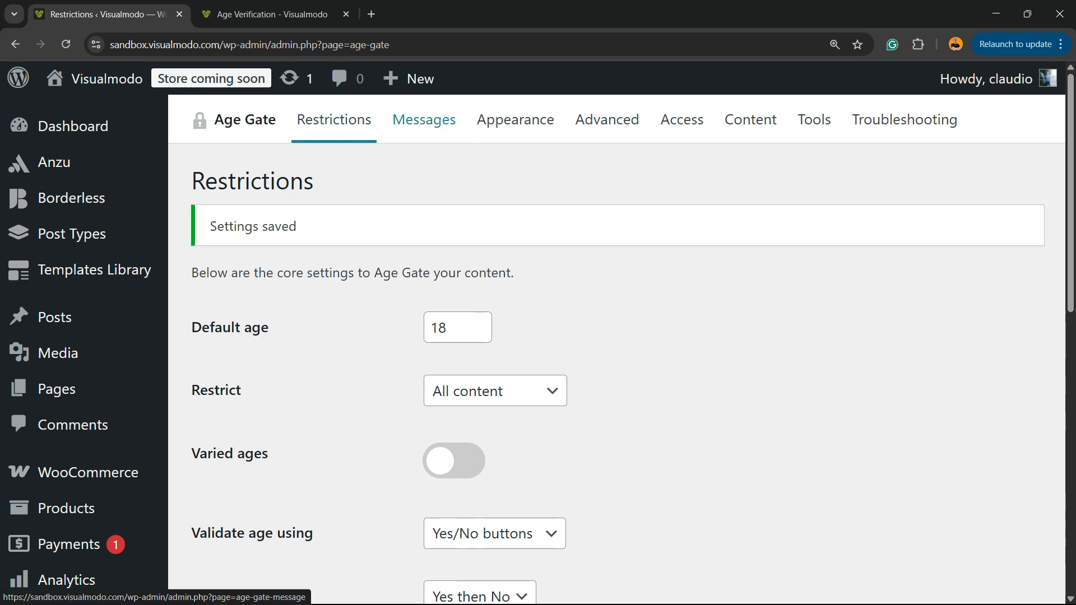
left_click(424, 119)
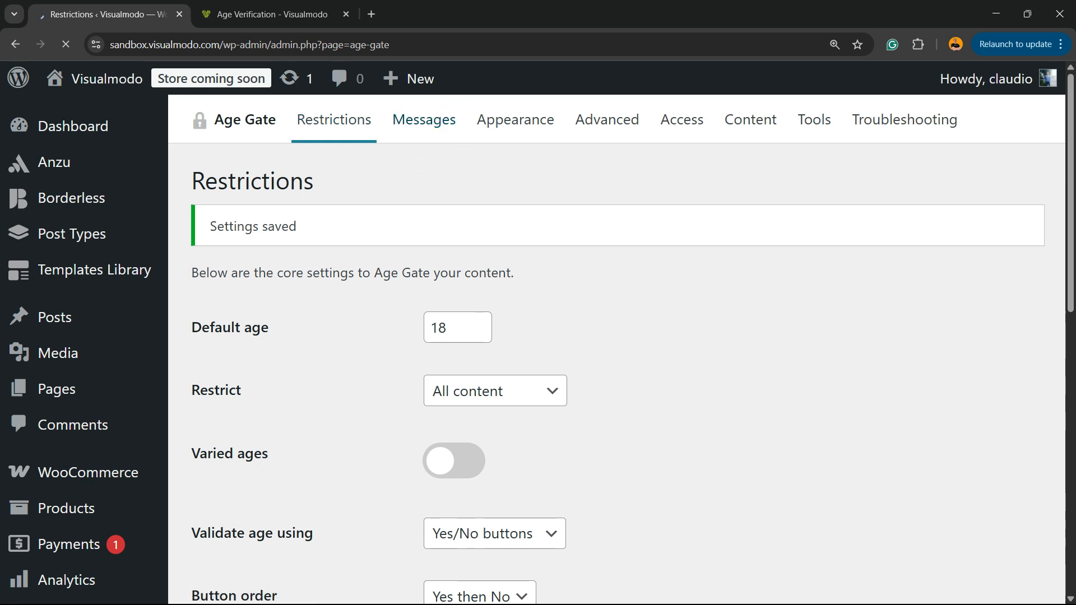
- Review the Messages fields, including the Yes/No sub question and error texts, down to Save settings
left_click(424, 120)
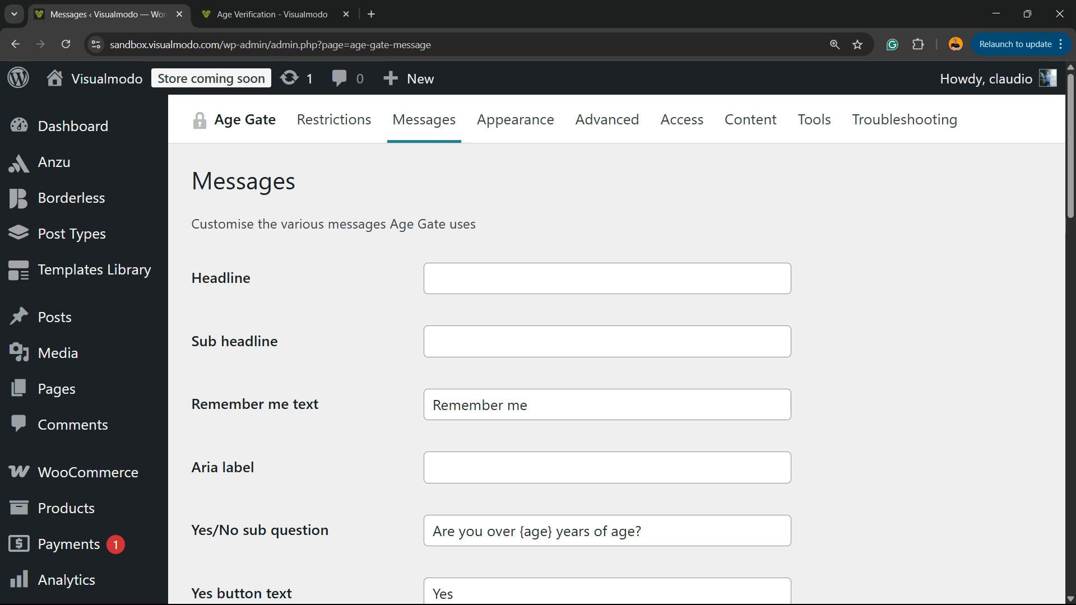
scroll("down", 3)
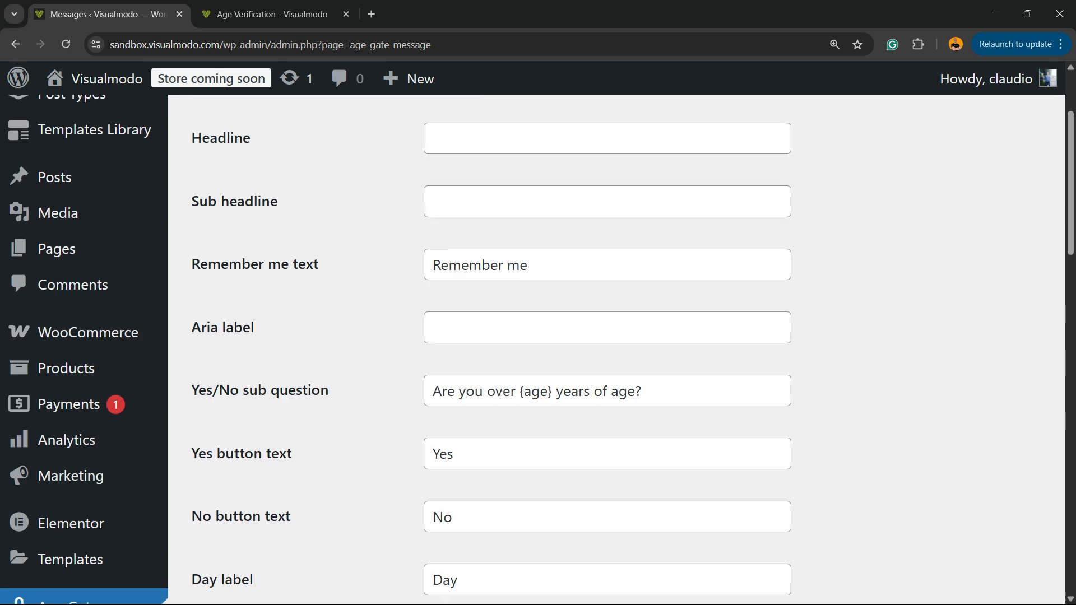
scroll("down", 3)
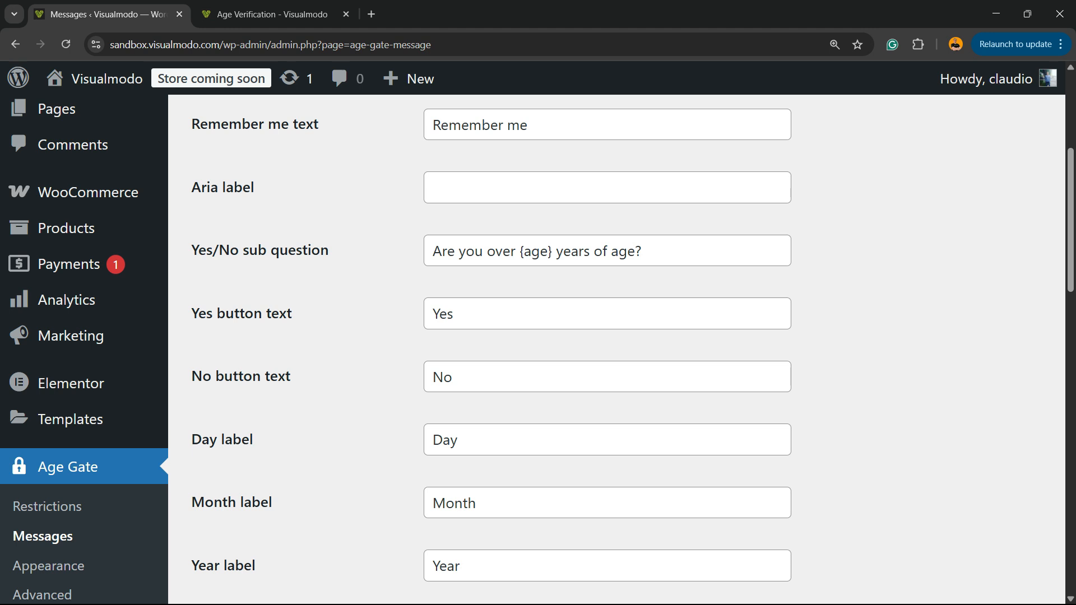
scroll("down", 3)
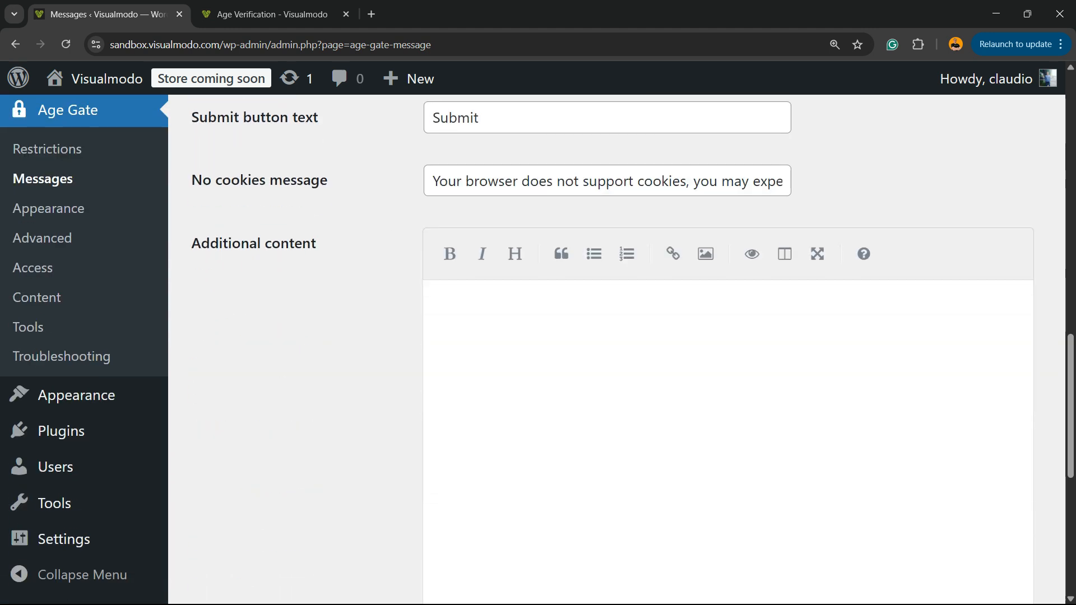
scroll("down", 3)
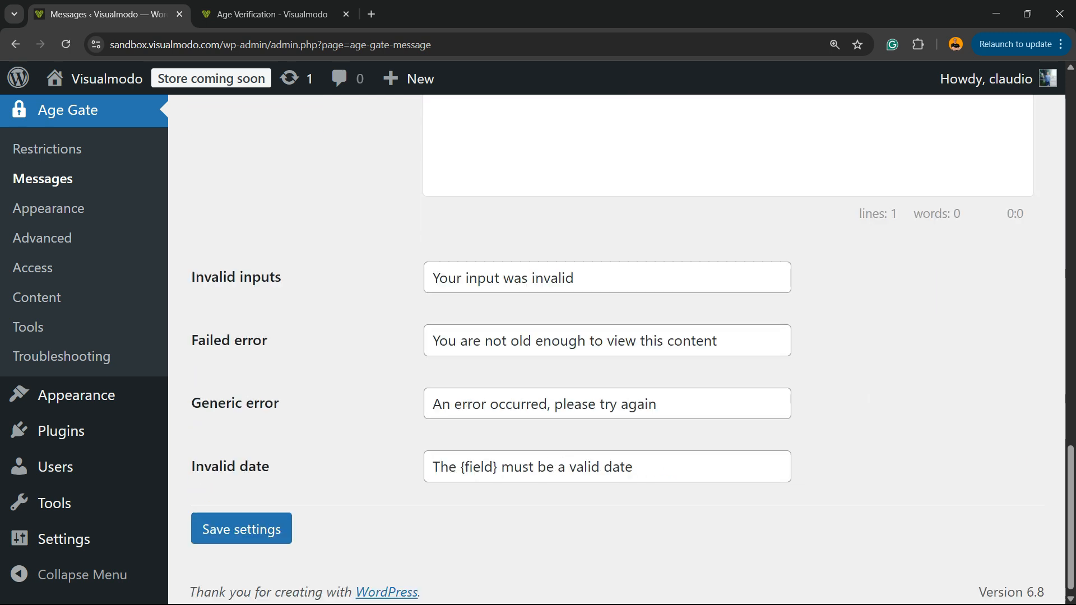
scroll("up", 3)
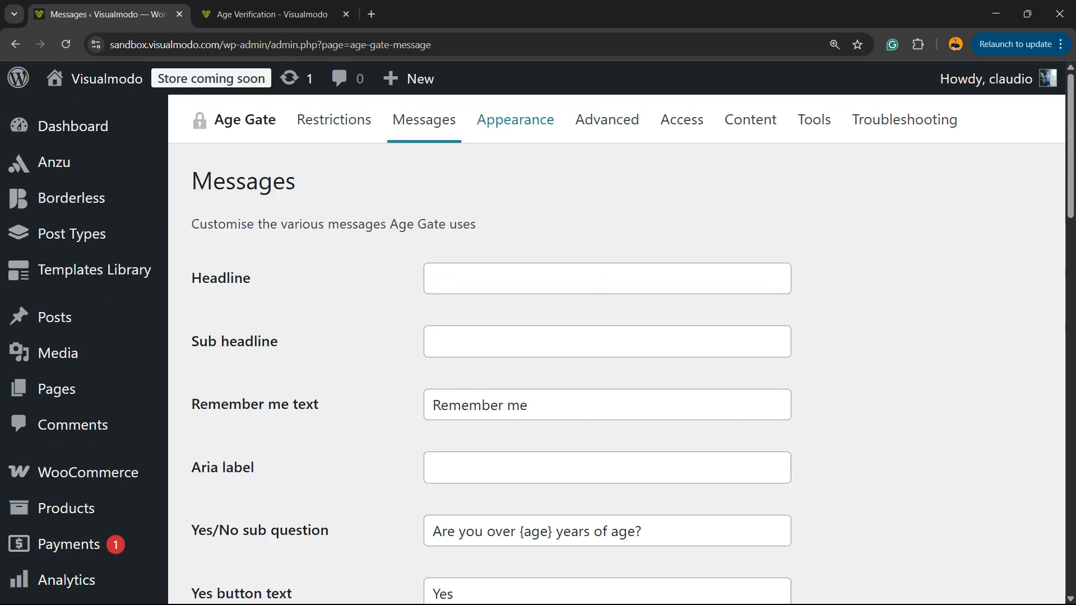
- Review the Appearance options for logo, colours, background blur, layout elements and transitions
left_click(514, 119)
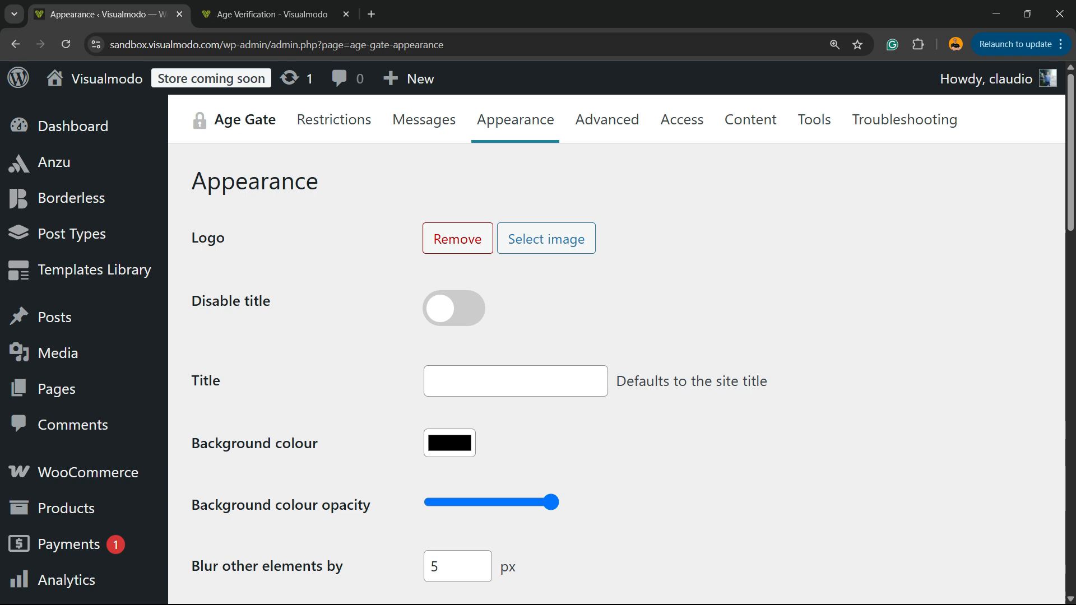
scroll("down", 3)
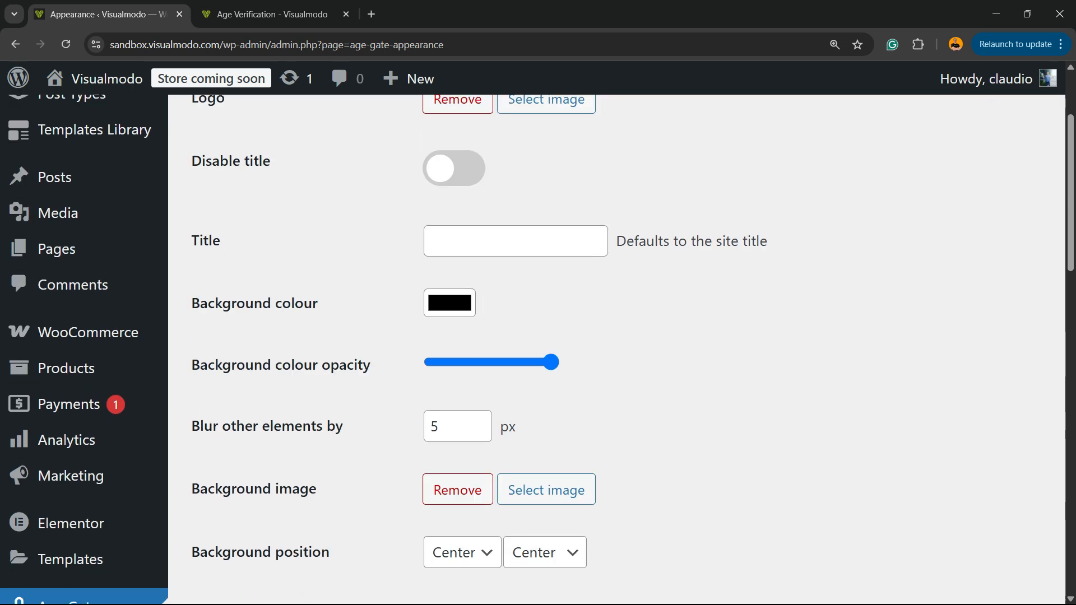
scroll("down", 3)
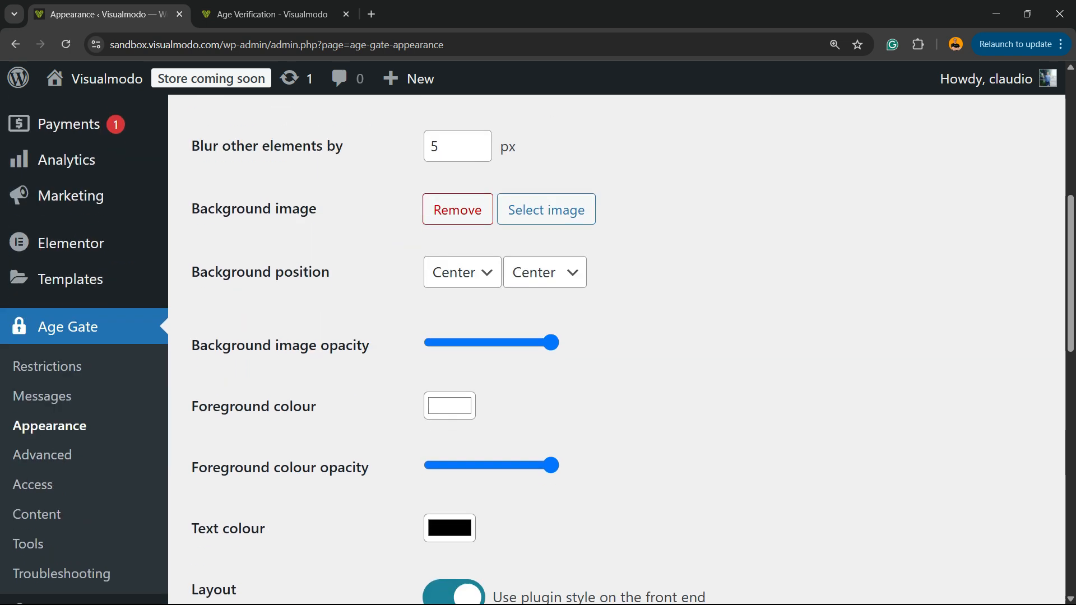
scroll("down", 3)
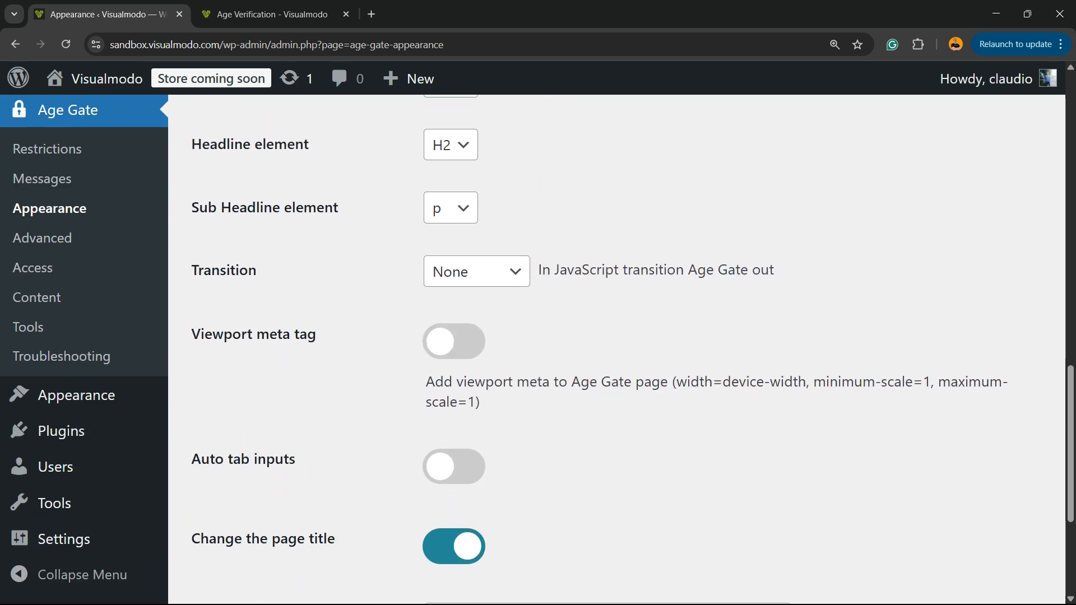
scroll("up", 3)
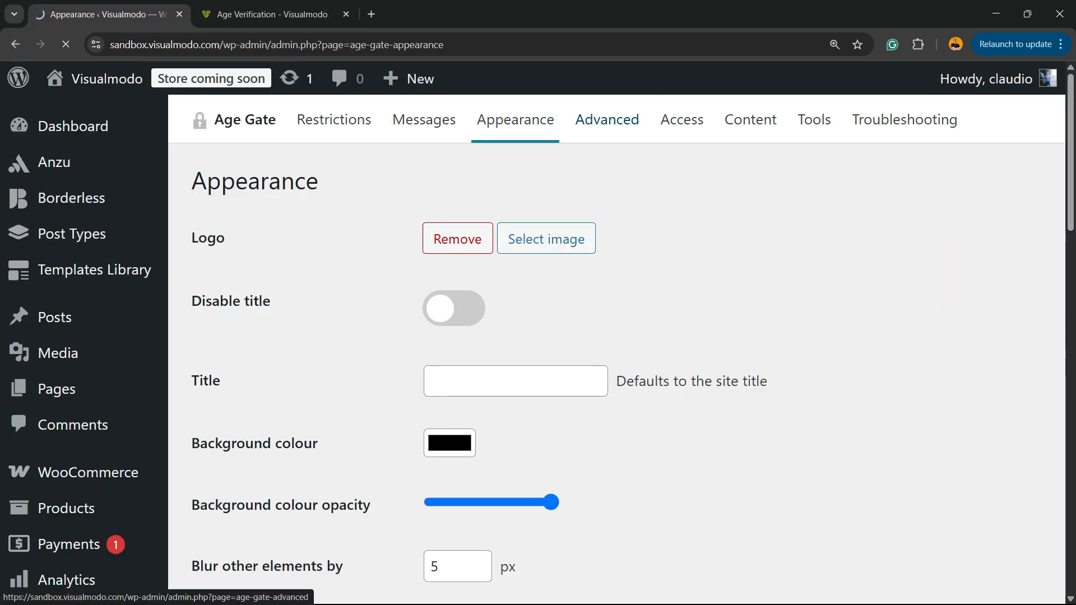
- Review the Advanced options for caching, tags, toolbar and custom bots, then move to Access permissions
left_click(606, 120)
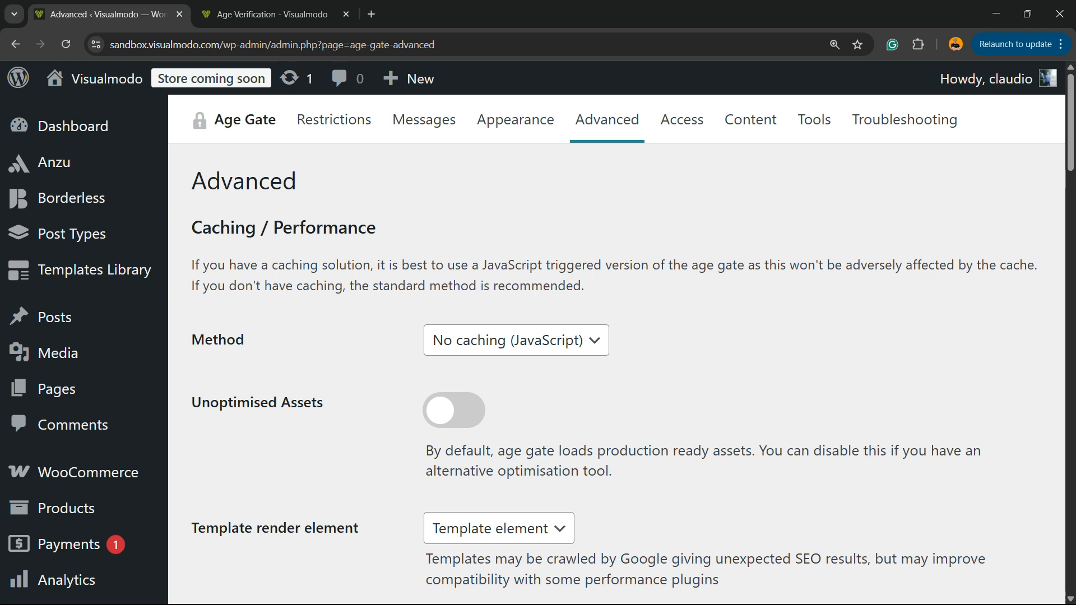
scroll("down", 3)
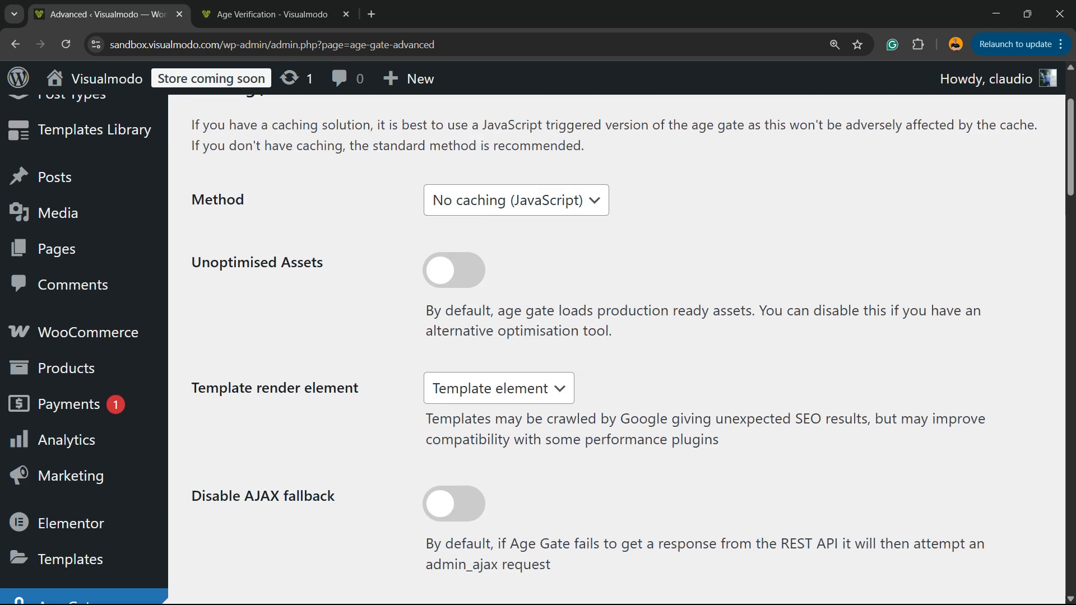
scroll("down", 3)
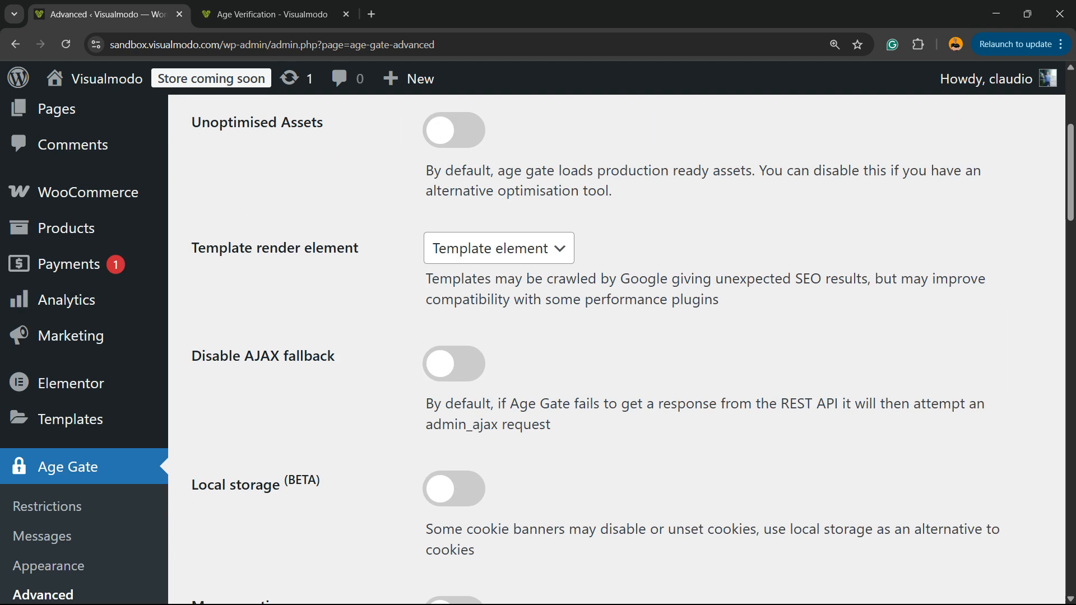
scroll("down", 3)
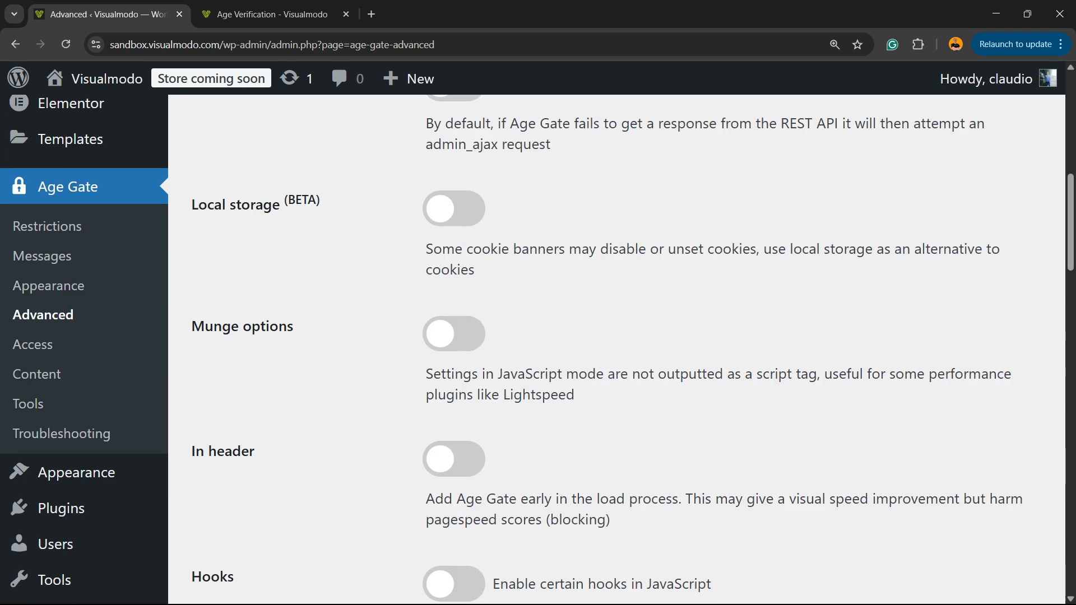
scroll("down", 3)
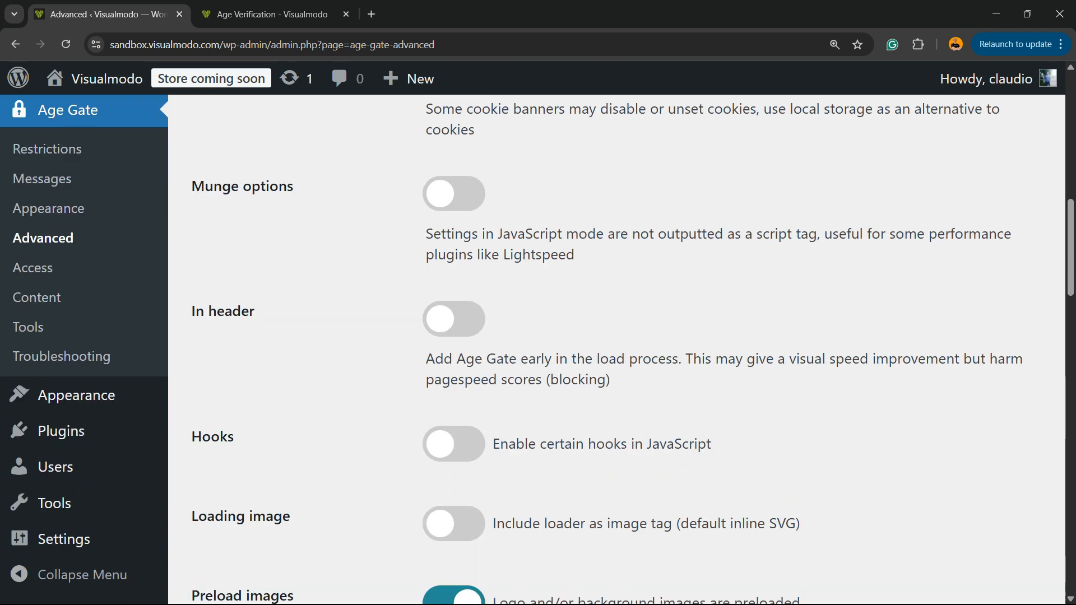
scroll("down", 3)
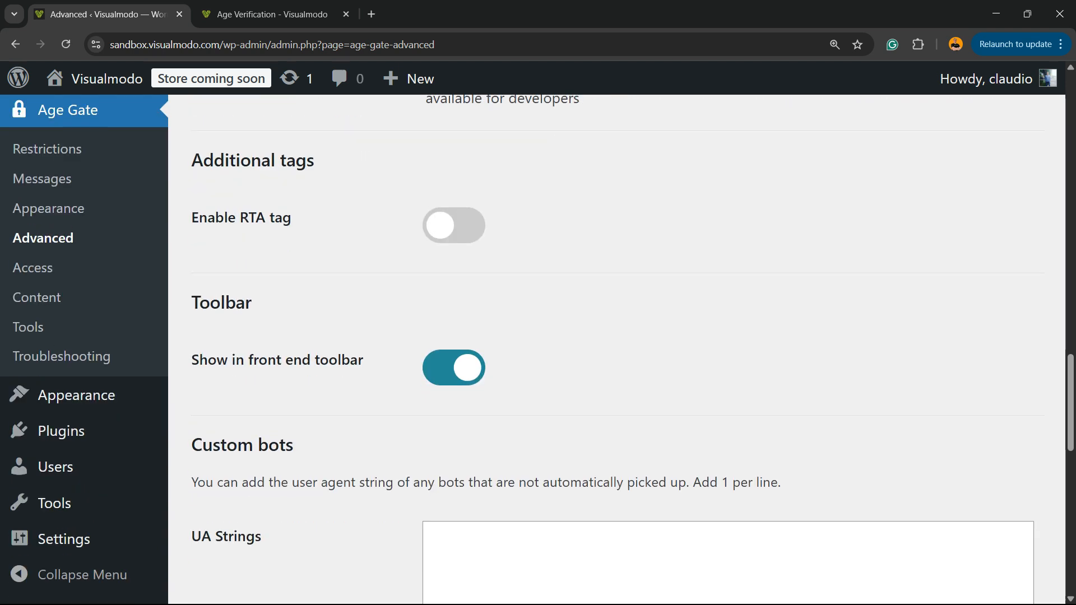
scroll("up", 3)
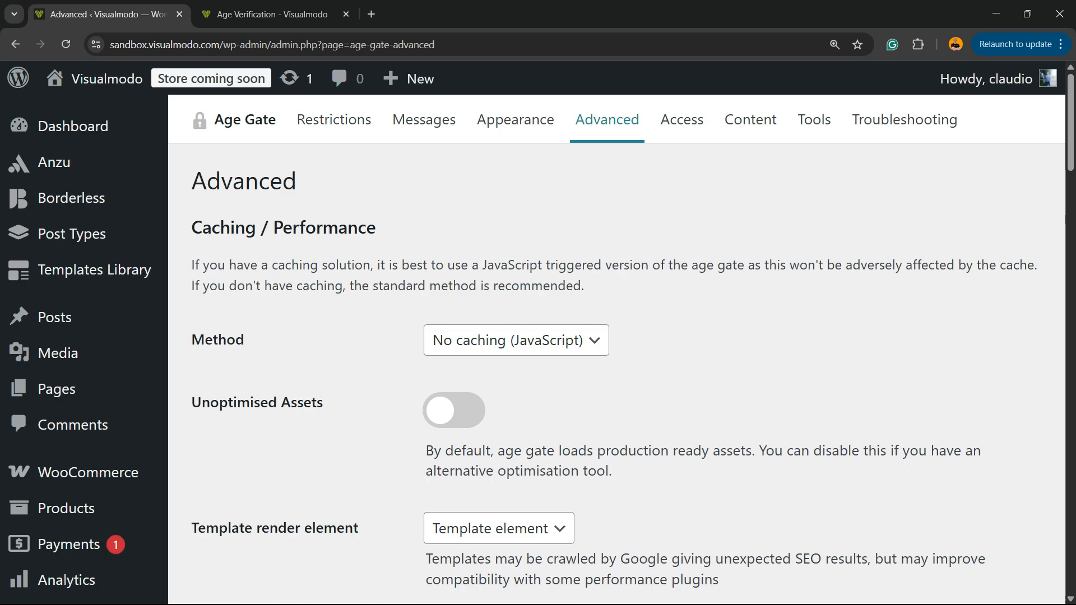
left_click(681, 119)
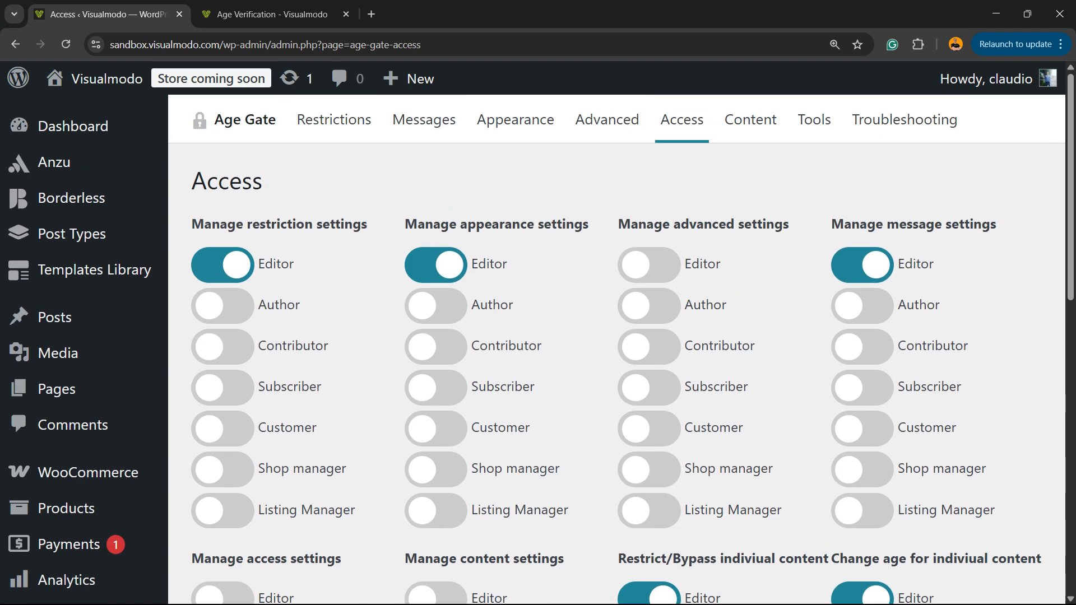
- Review the Content and Tools settings, then land on Troubleshooting's common-issues list (API errors, missing CSS)
left_click(749, 120)
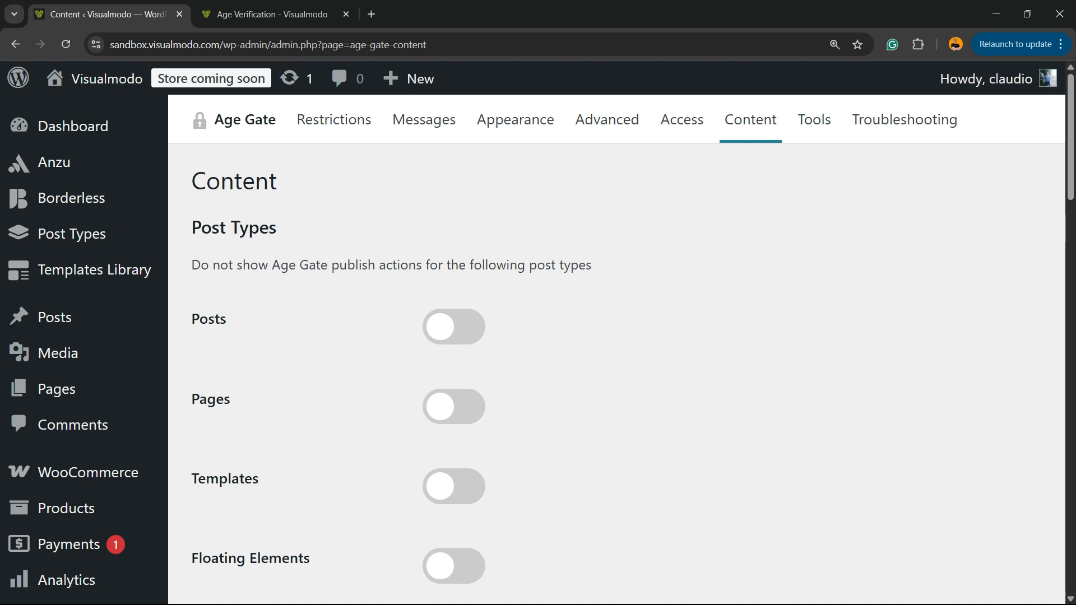
scroll("down", 3)
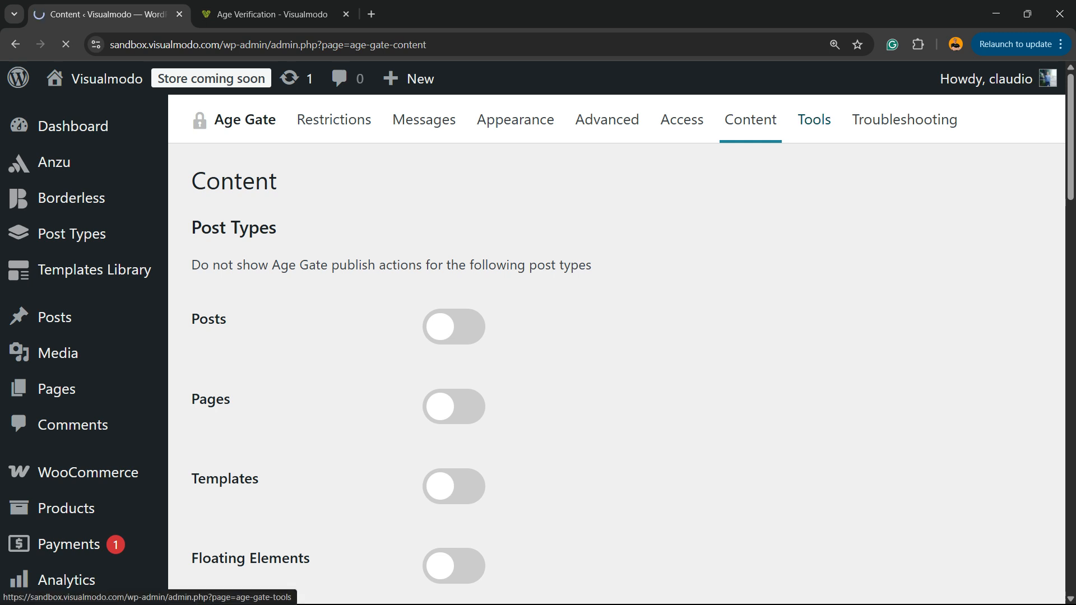
left_click(813, 120)
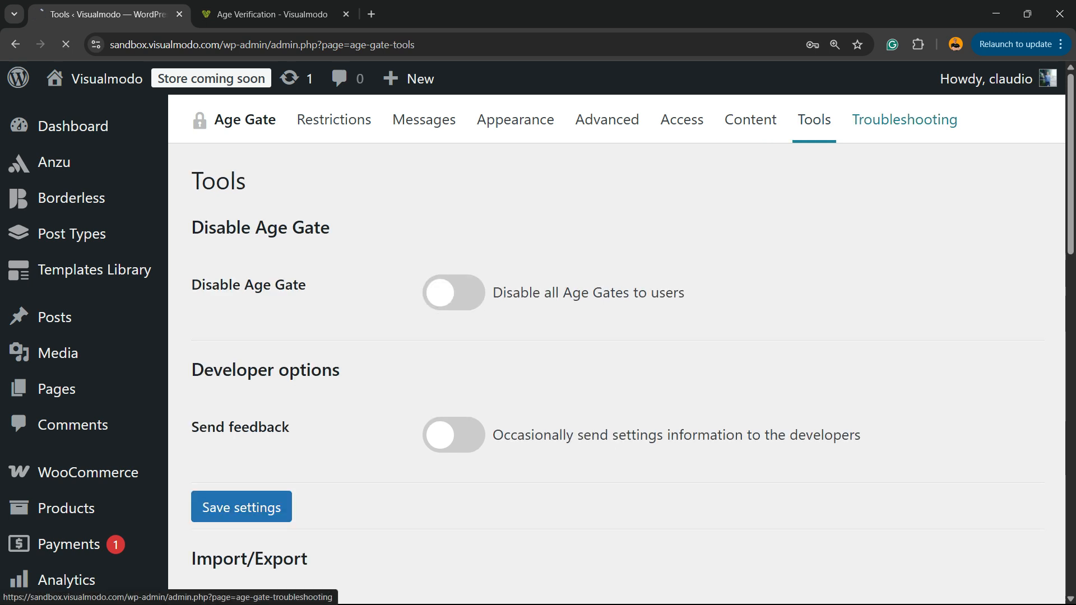
left_click(904, 120)
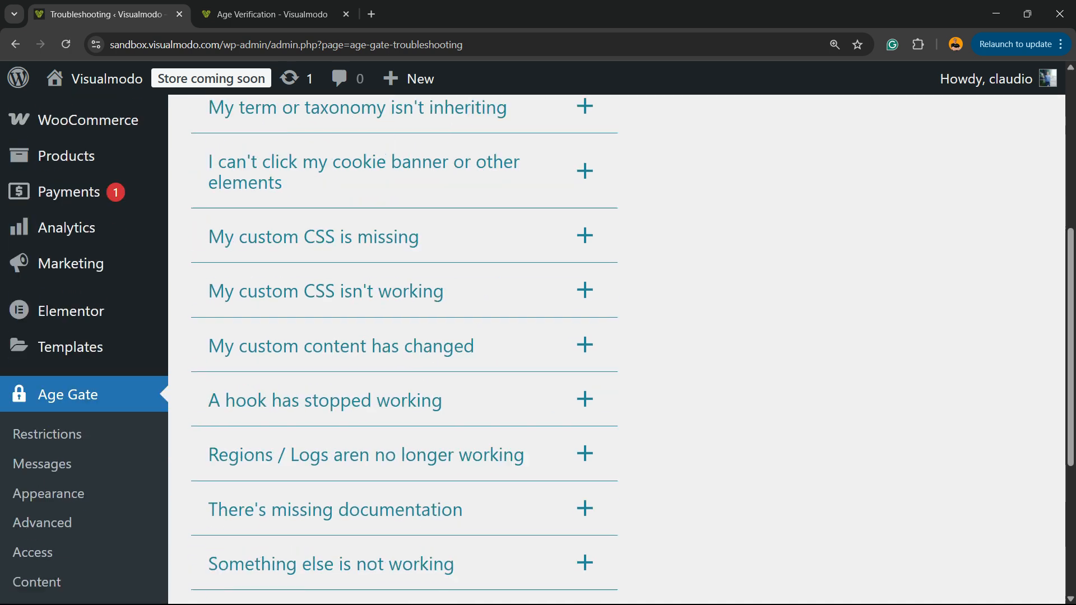
scroll("up", 3)
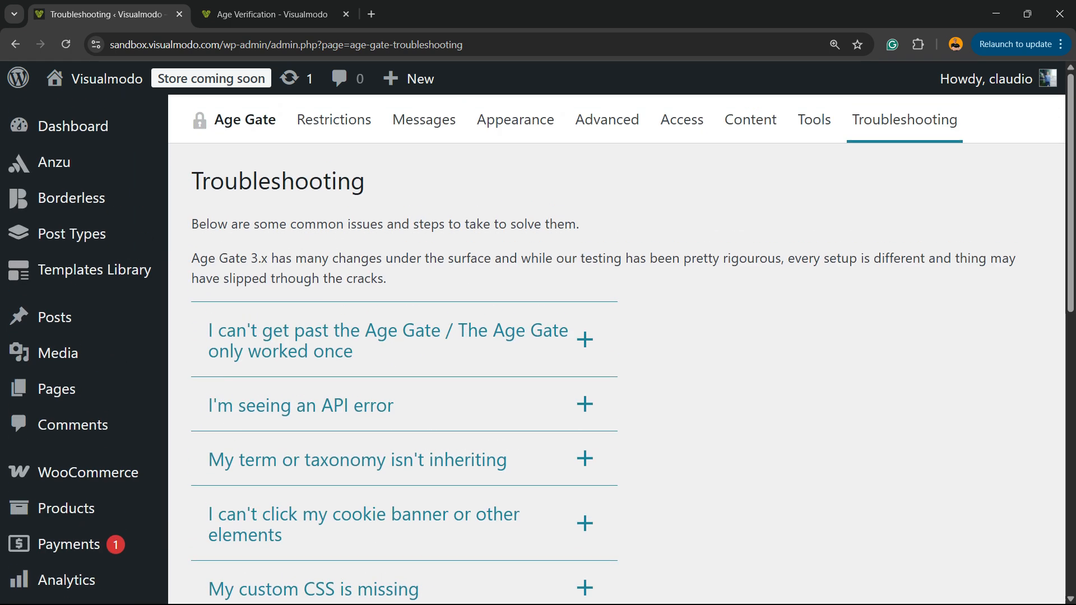